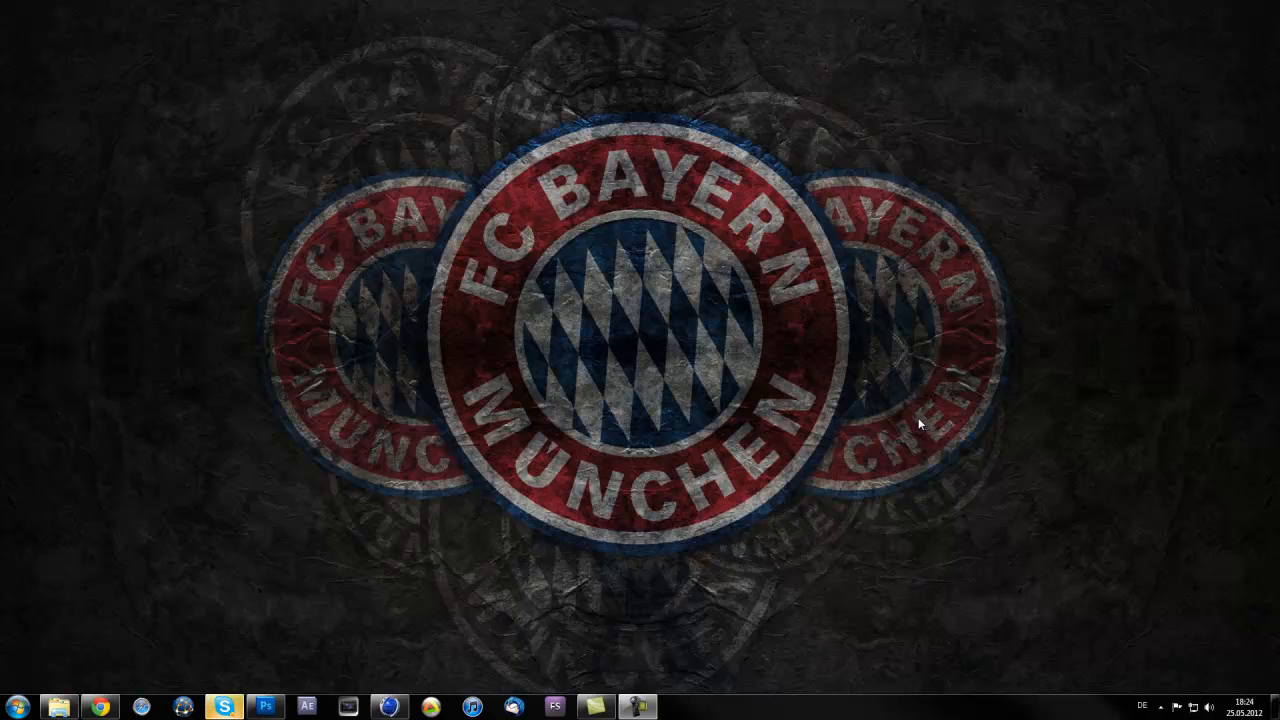
pyautogui.moveTo(288, 592)
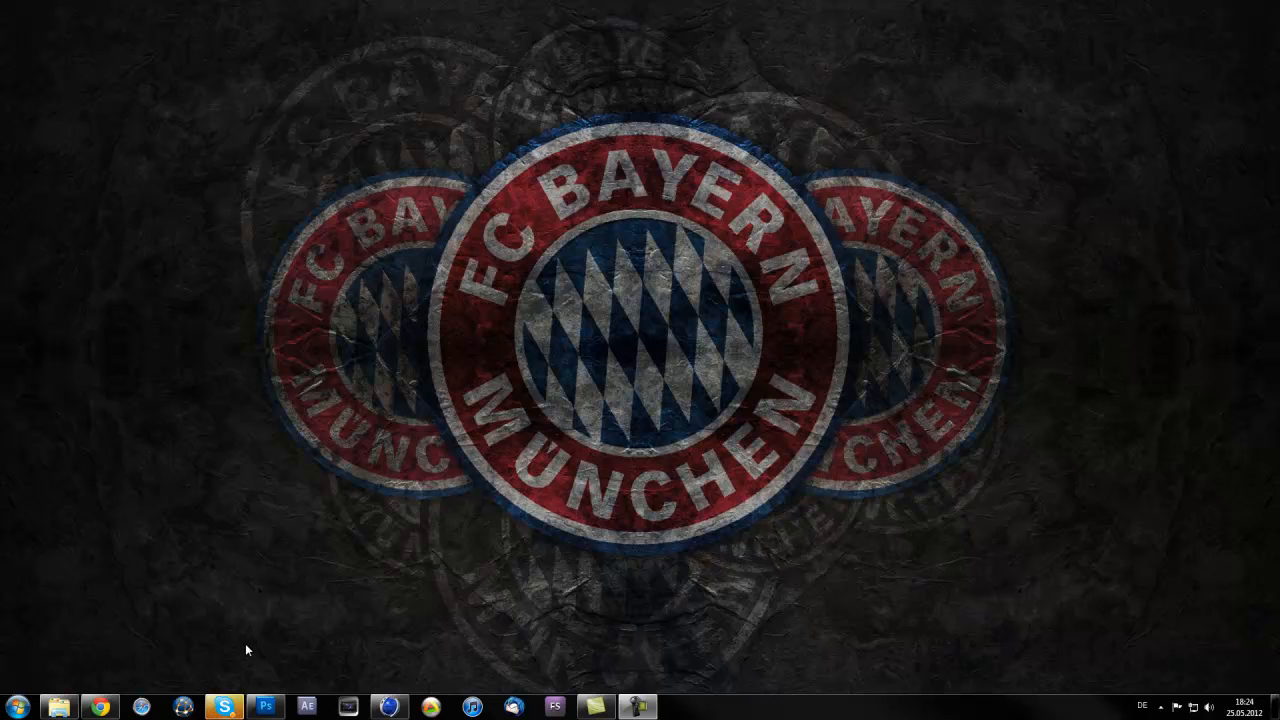
pyautogui.moveTo(224, 676)
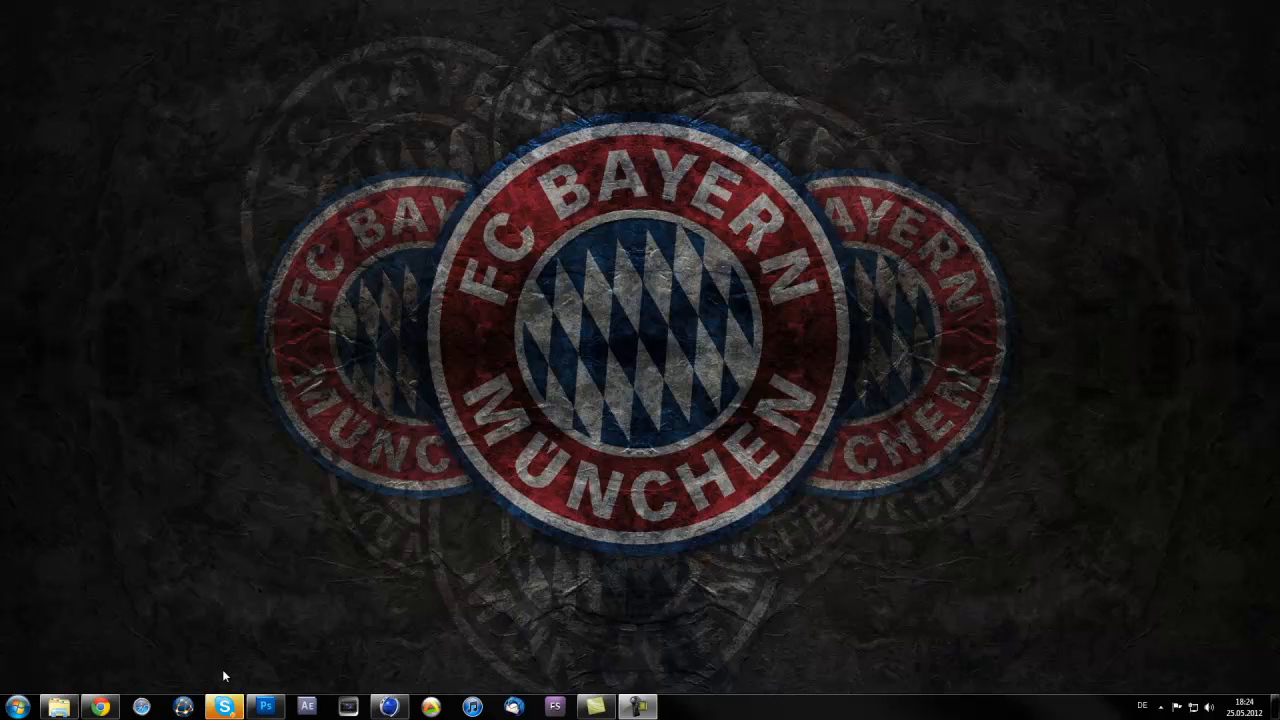
pyautogui.moveTo(232, 672)
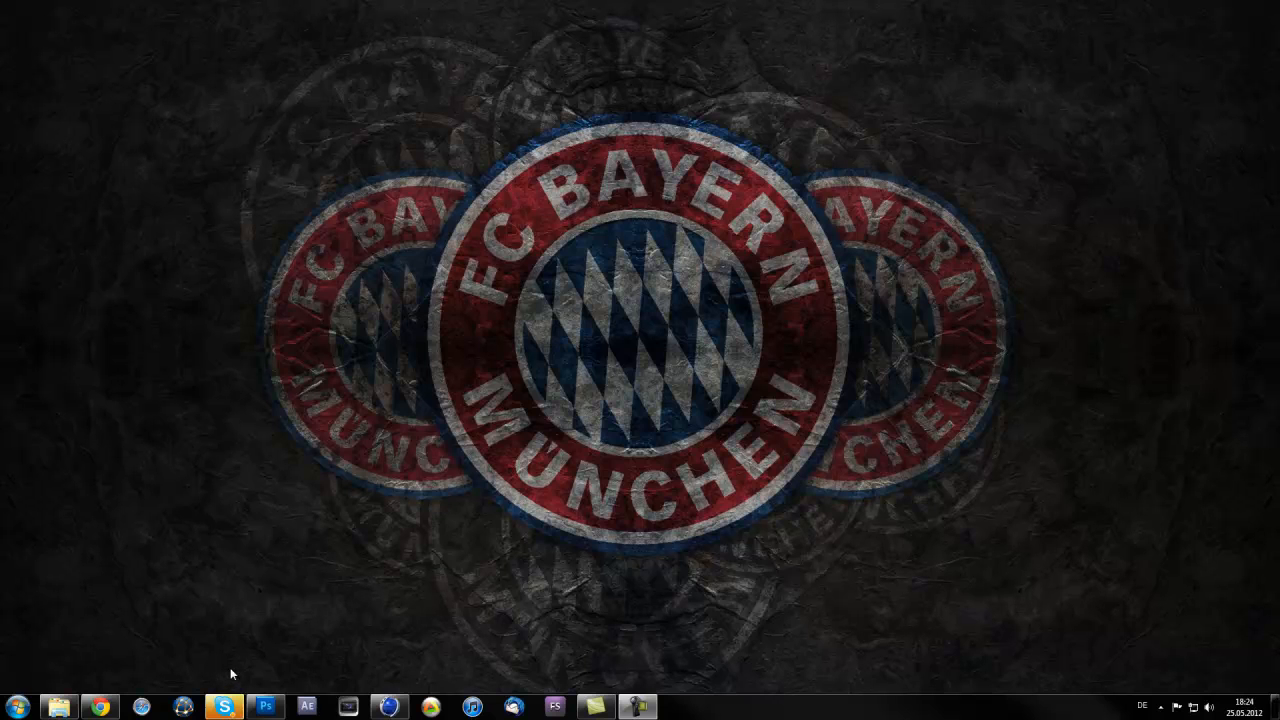
pyautogui.moveTo(364, 432)
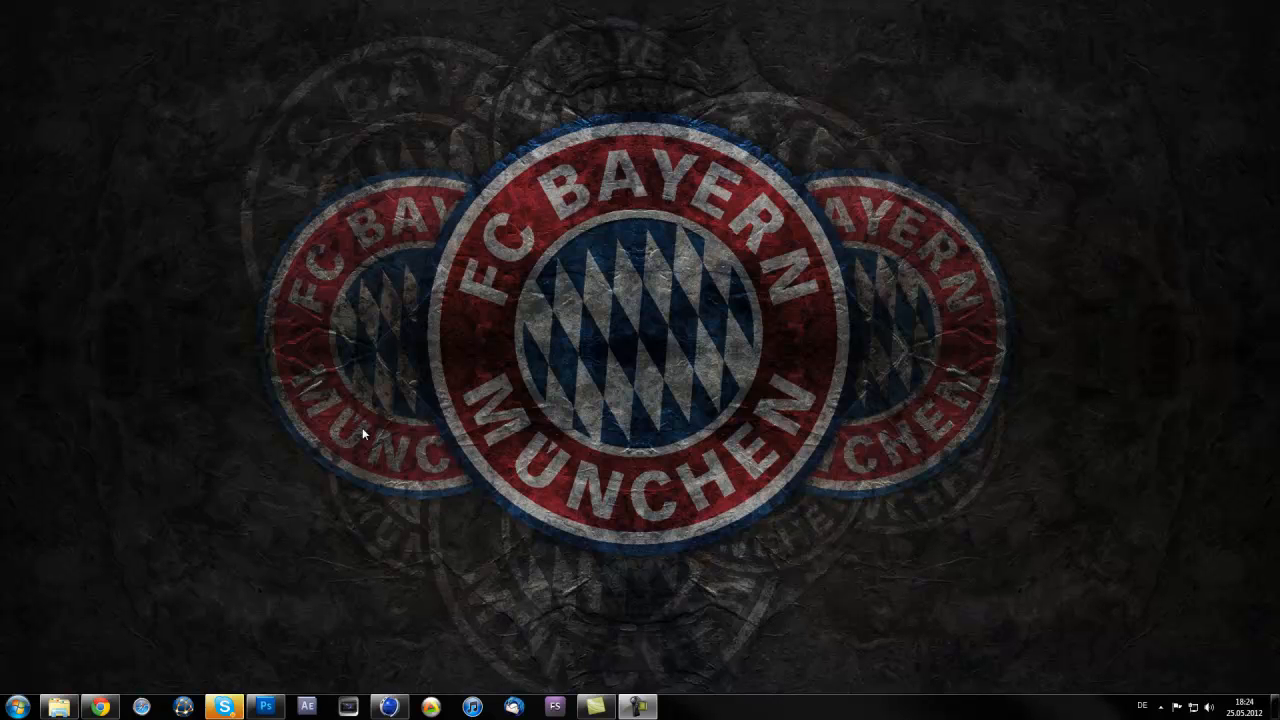
pyautogui.moveTo(332, 510)
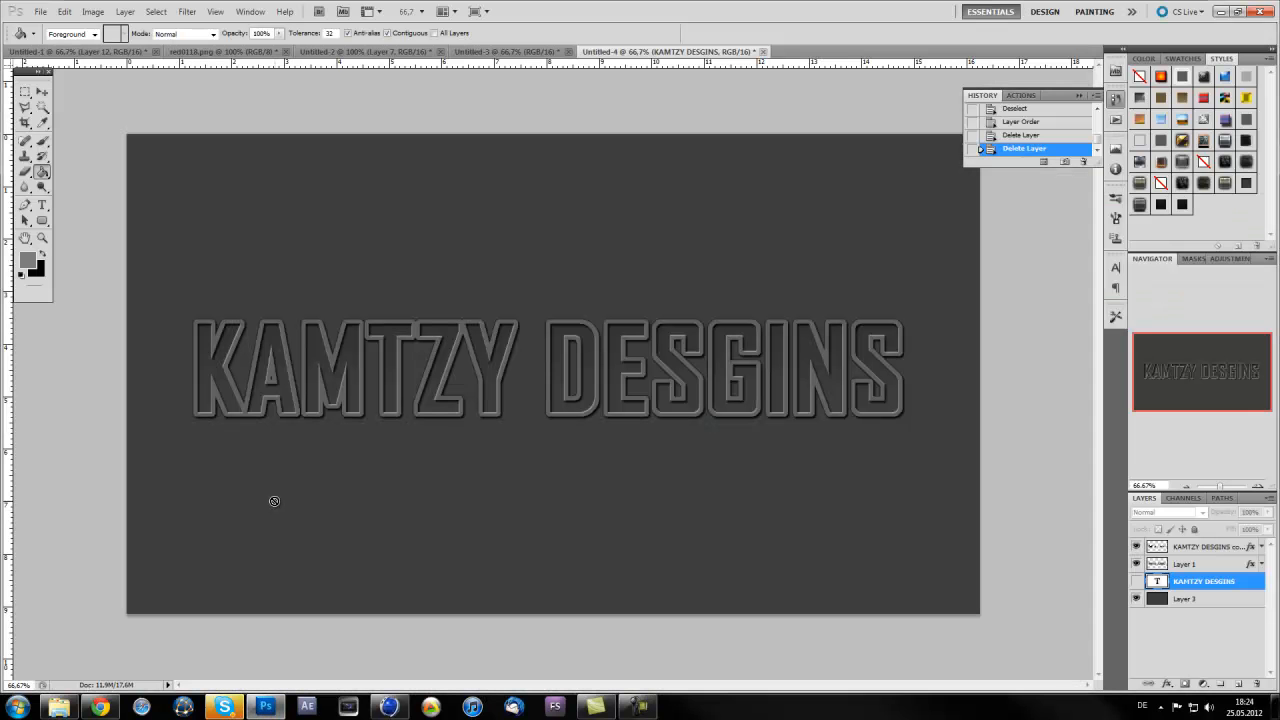
# - Switch to the Move tool before hiding the text and effect layers
pyautogui.click(24, 92)
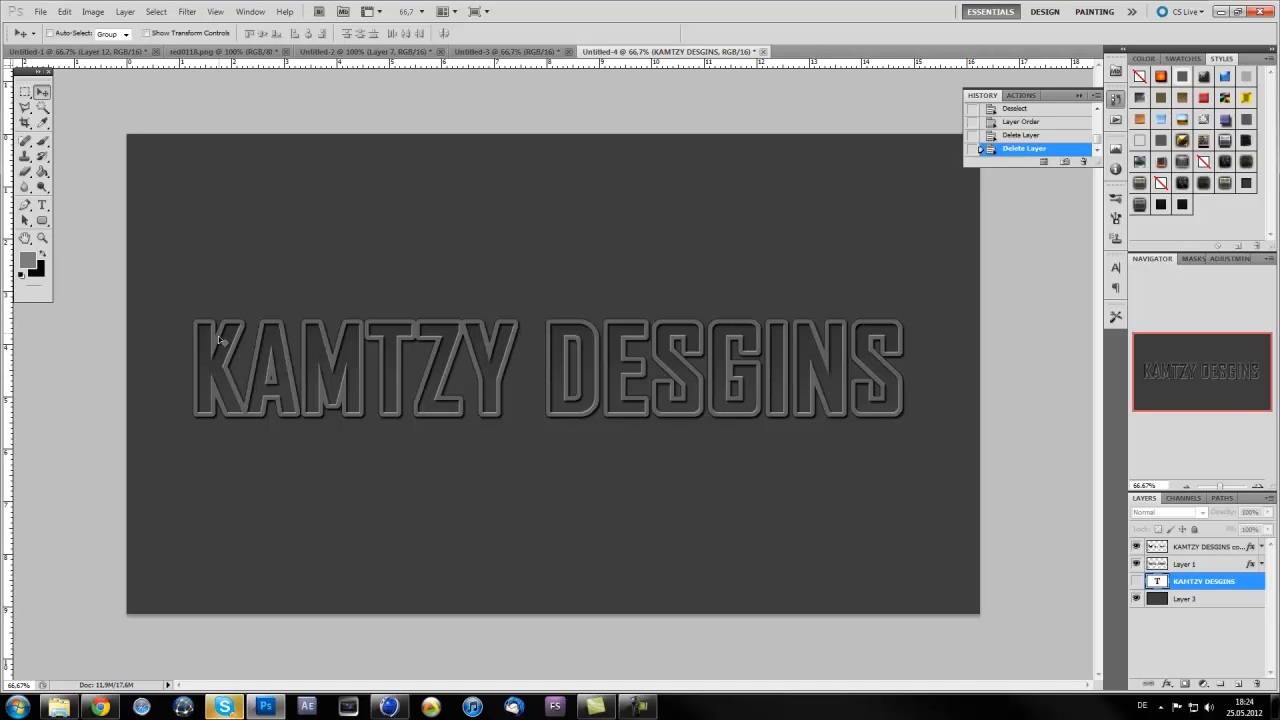
pyautogui.moveTo(390, 474)
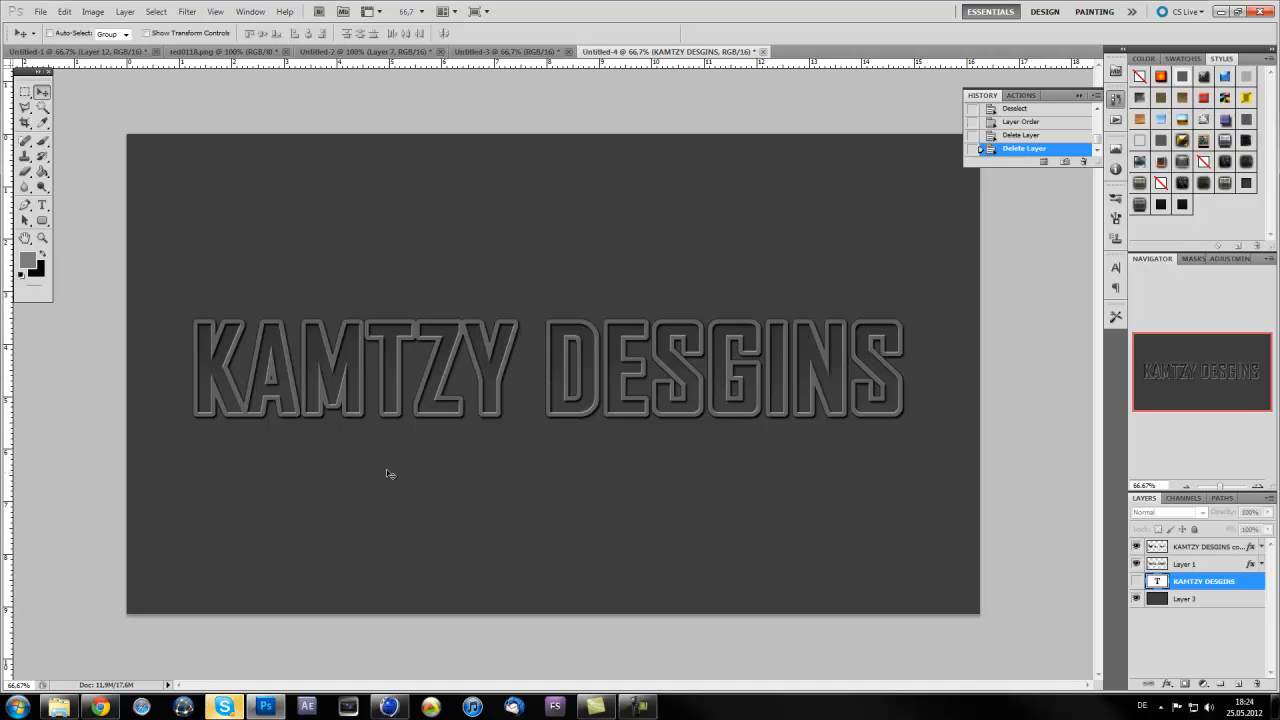
pyautogui.moveTo(366, 464)
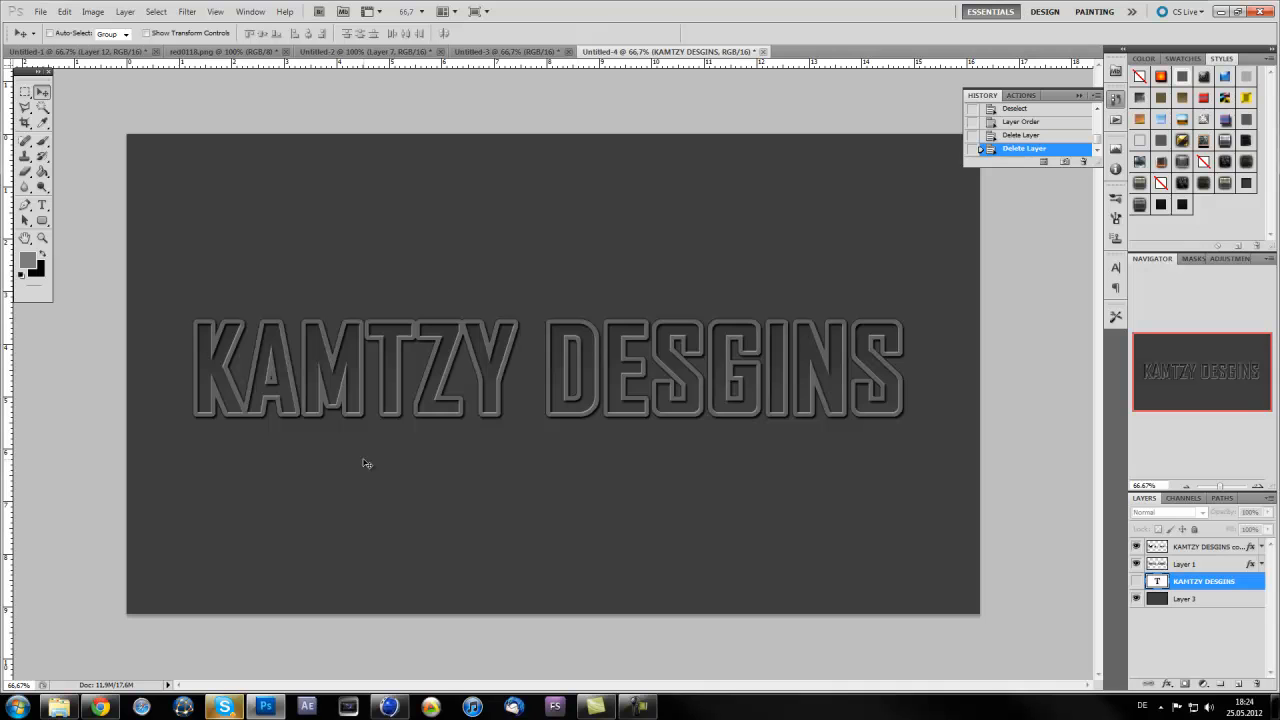
pyautogui.moveTo(360, 468)
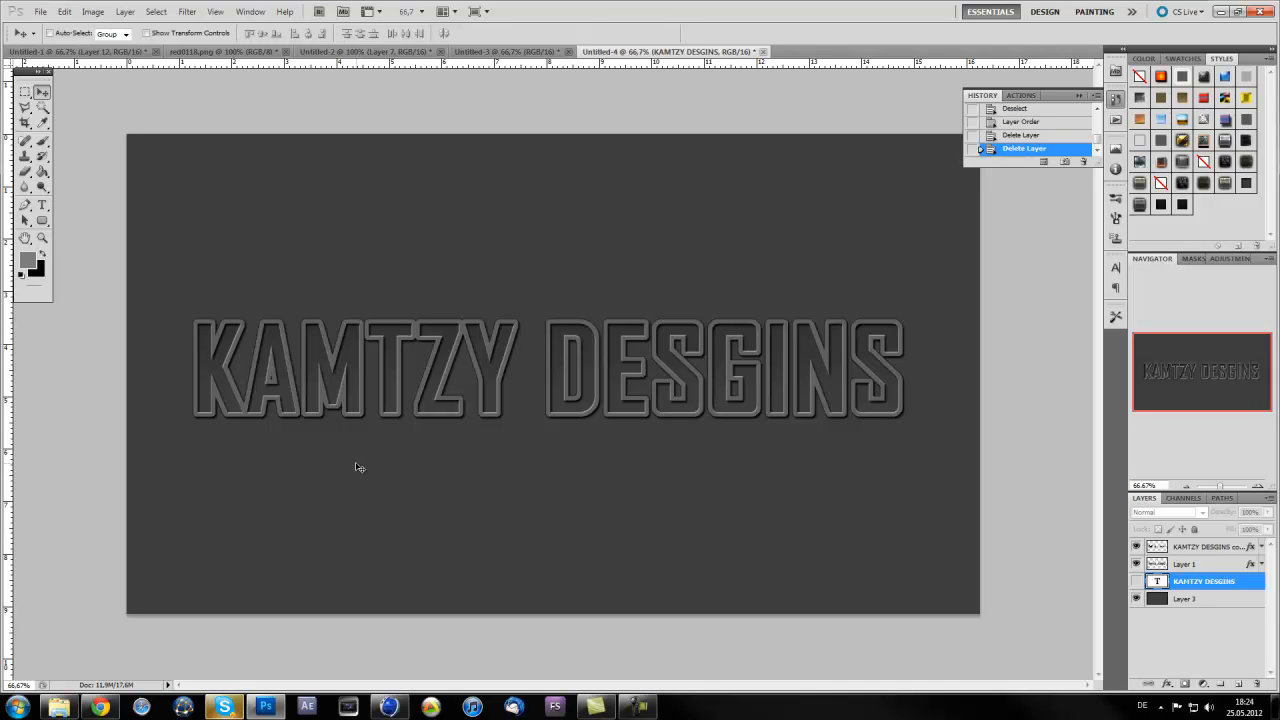
pyautogui.moveTo(364, 462)
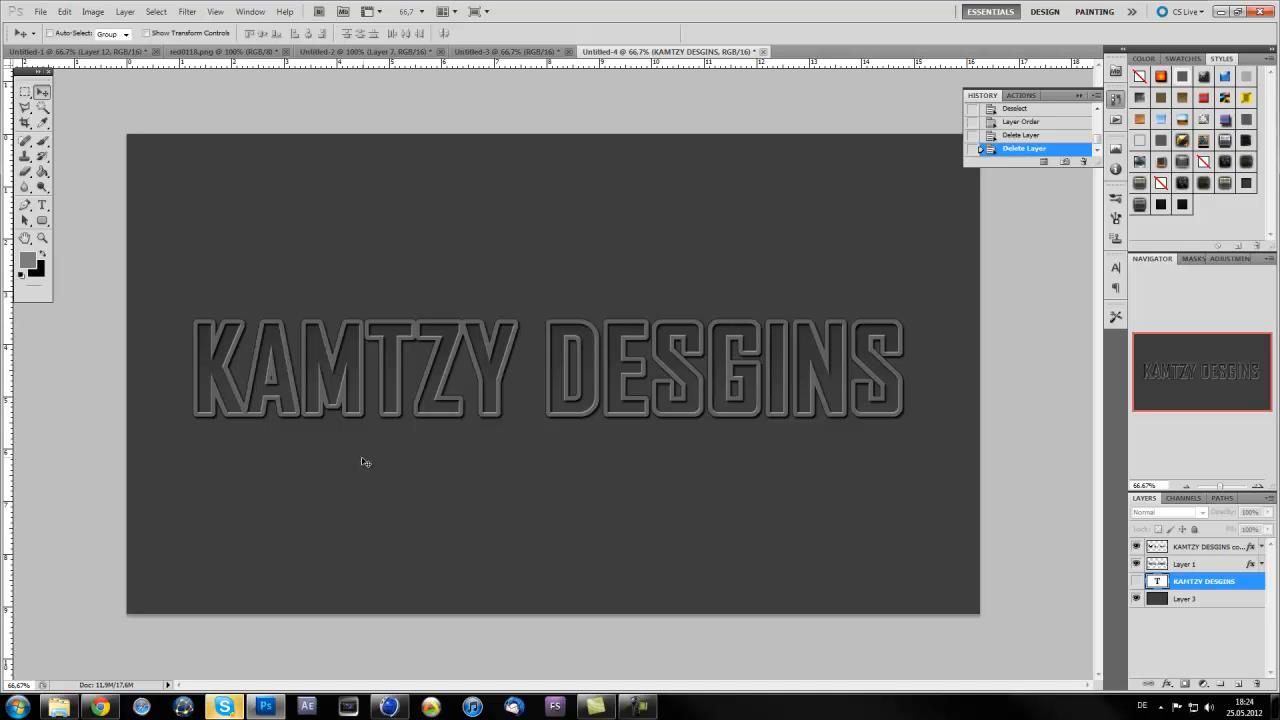
pyautogui.moveTo(252, 360)
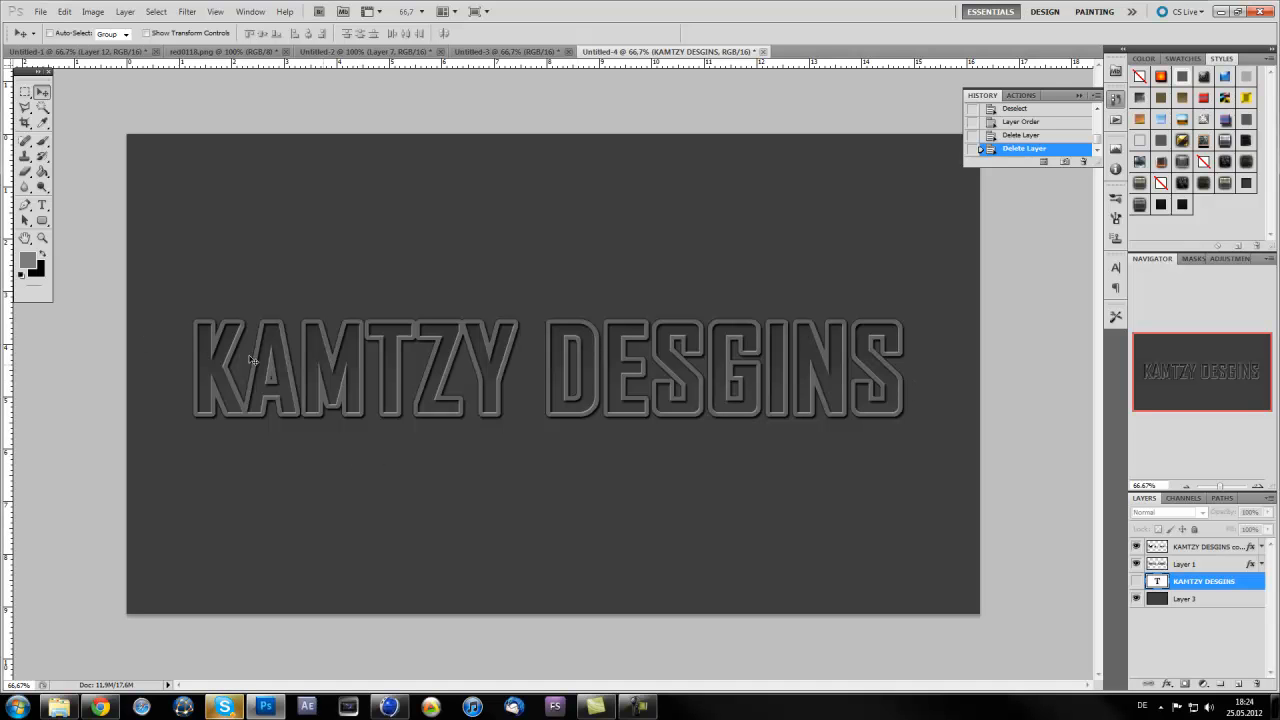
pyautogui.moveTo(486, 386)
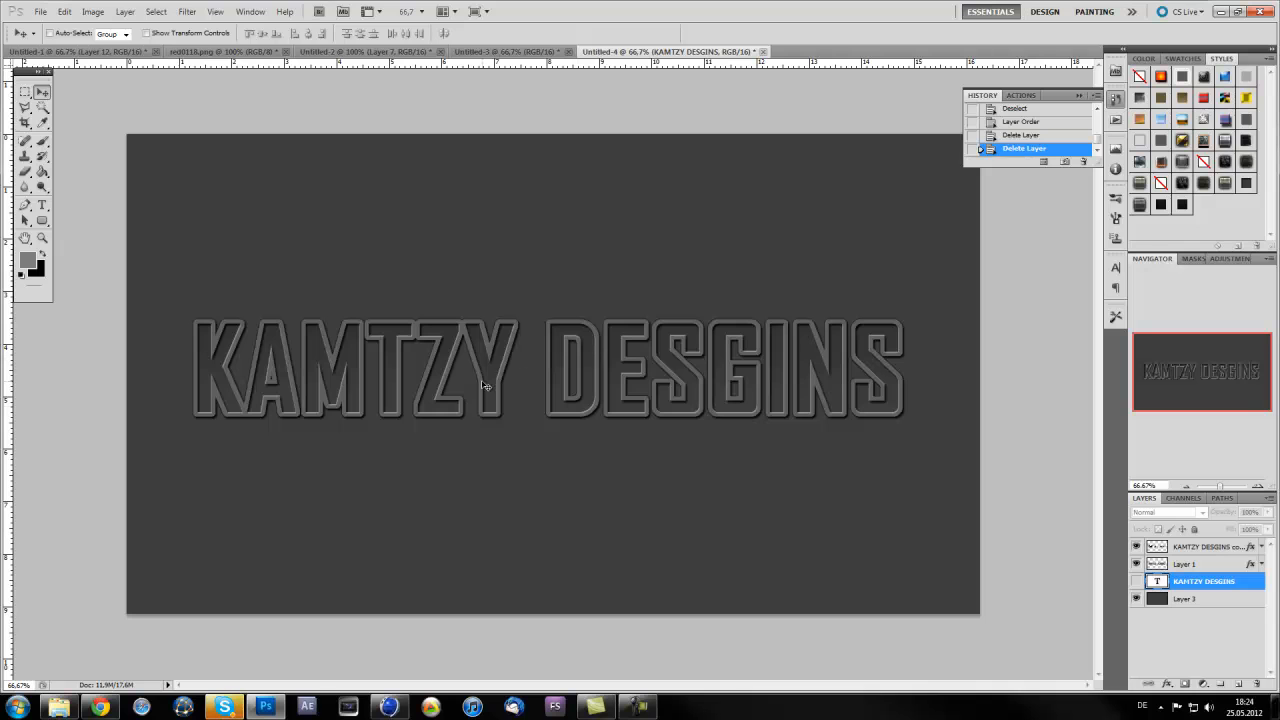
pyautogui.moveTo(478, 518)
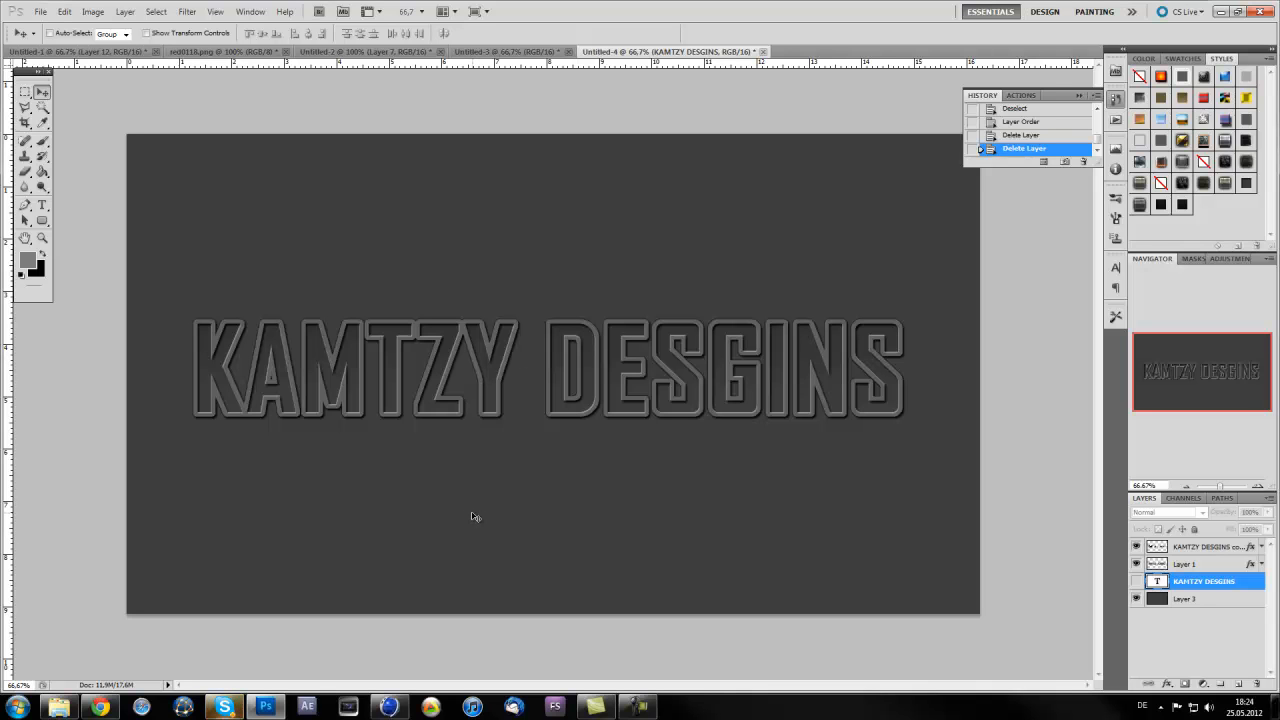
pyautogui.moveTo(464, 460)
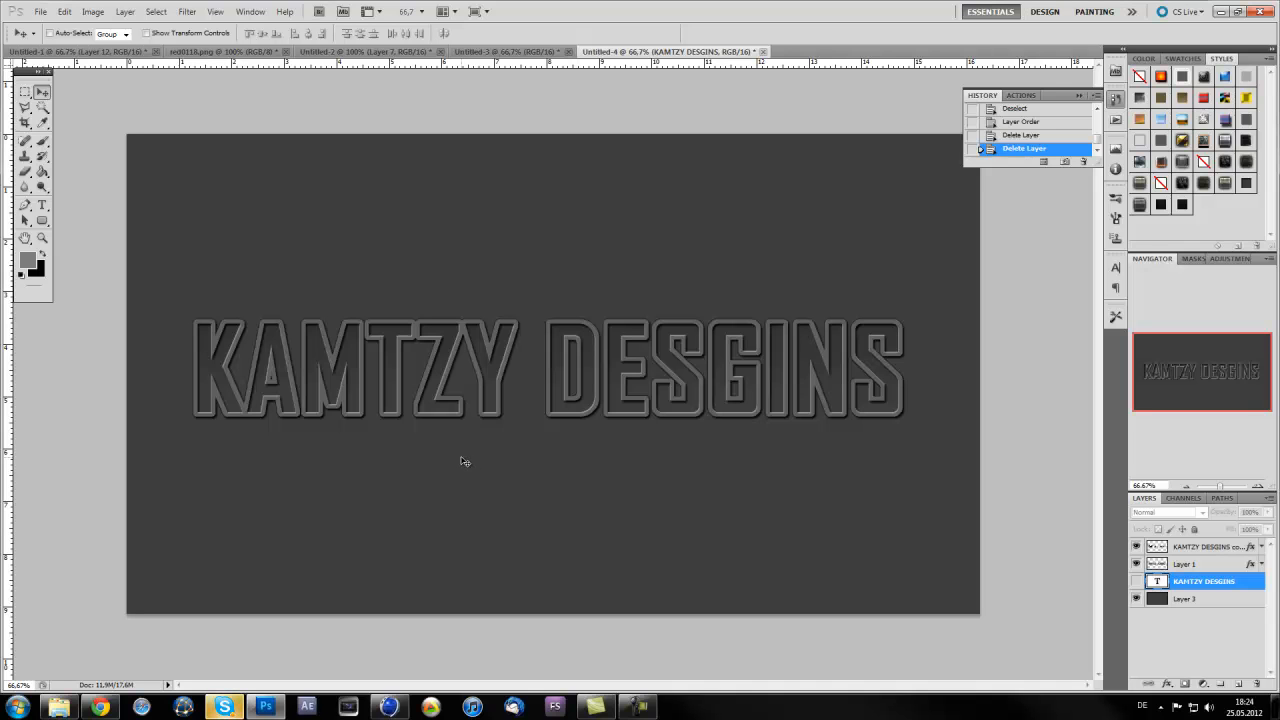
pyautogui.moveTo(516, 364)
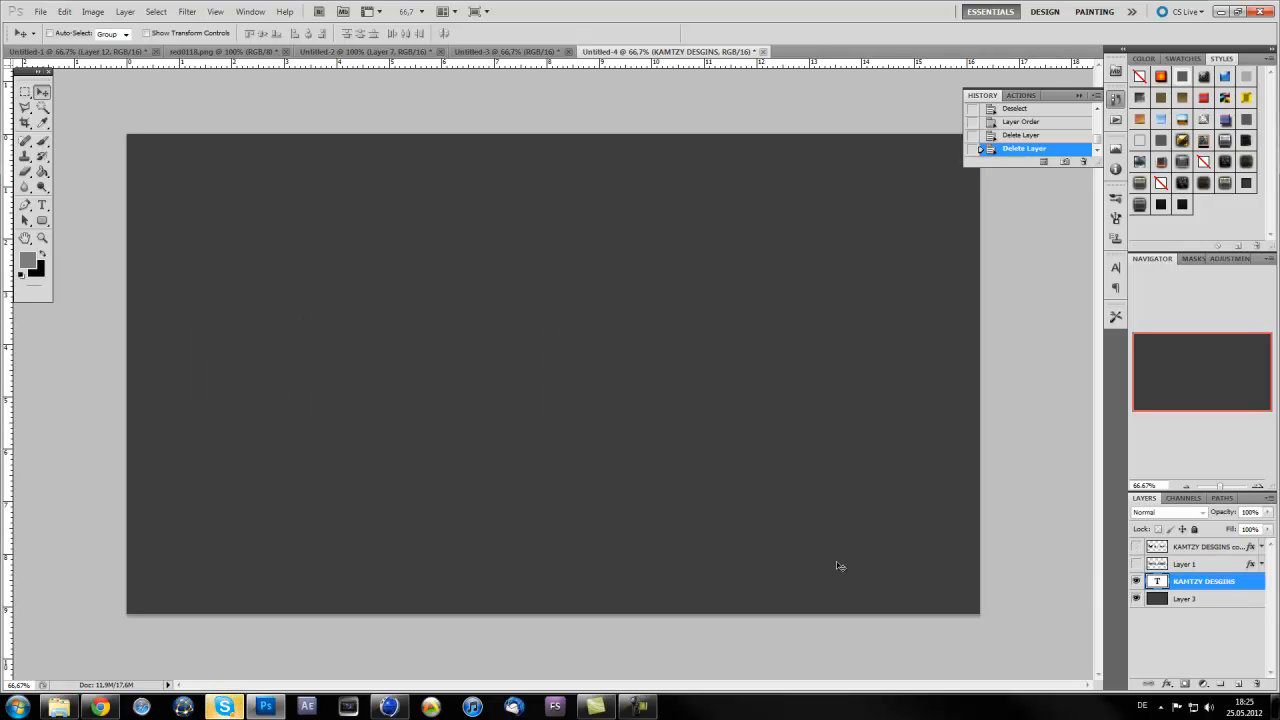
# - Rasterize the KAMTZY DESGINS type layer into flat pixels, then select the dark background layer
pyautogui.click(1136, 580)
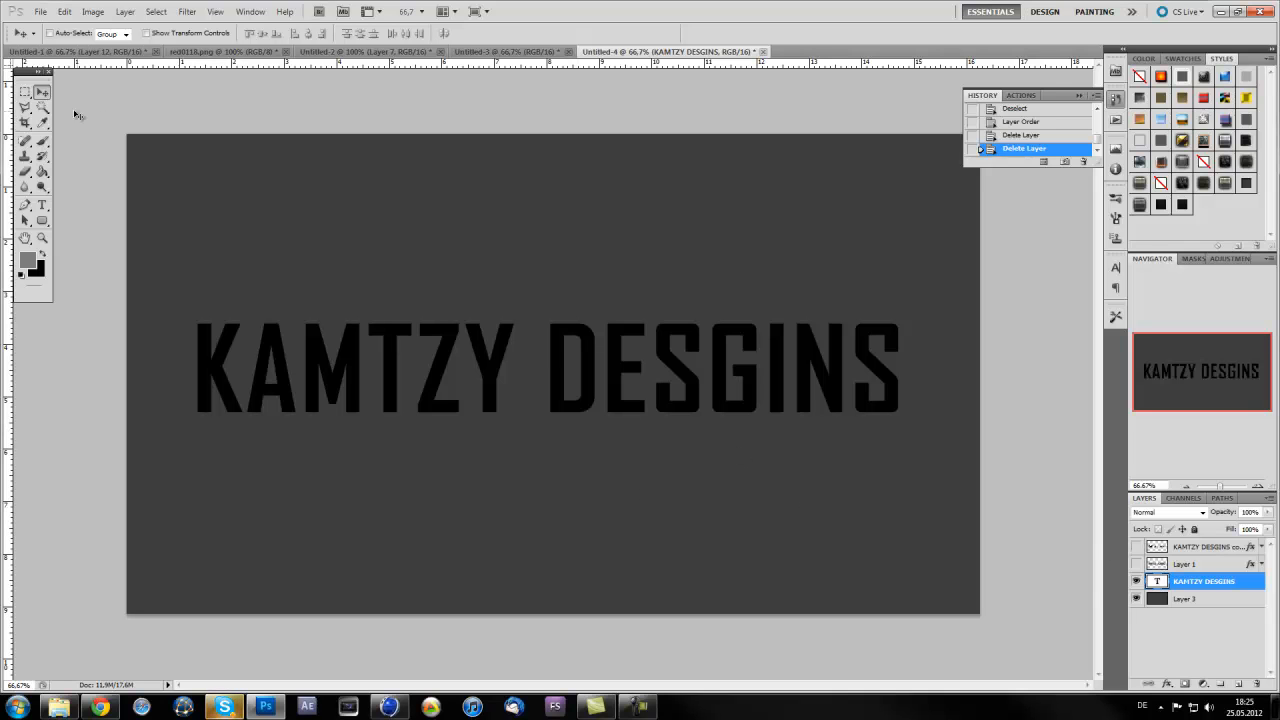
pyautogui.moveTo(380, 280)
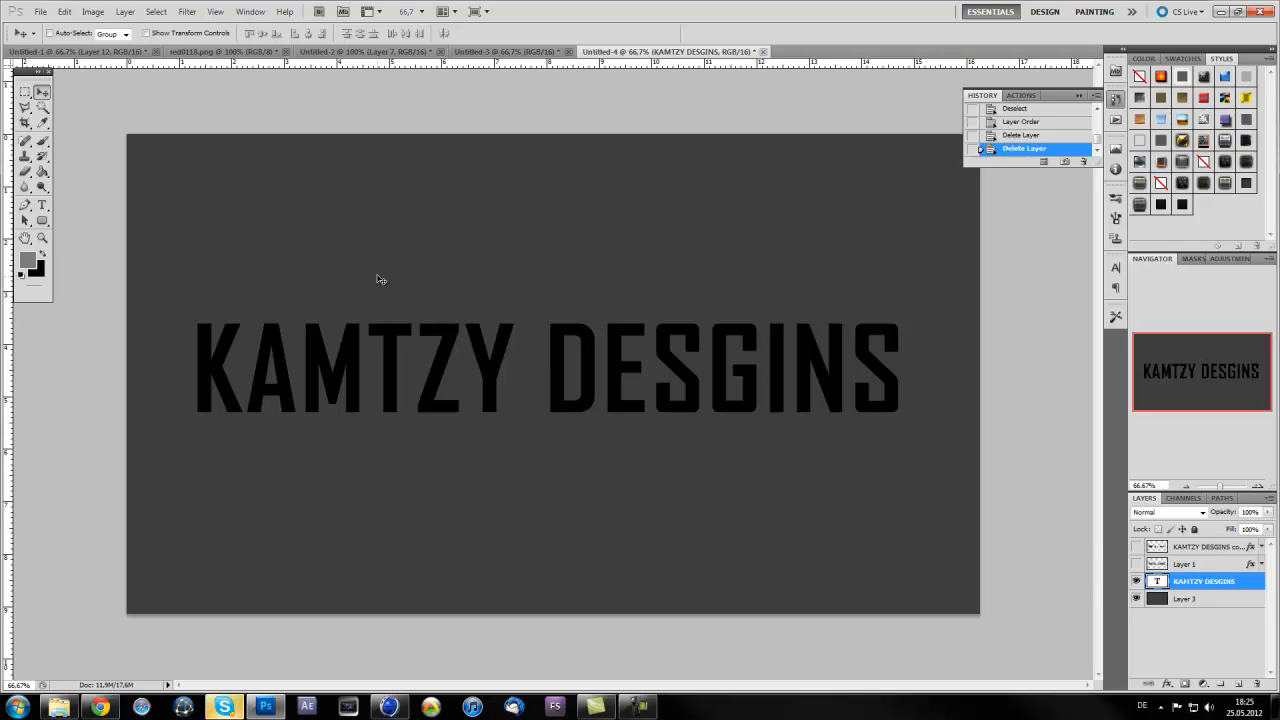
pyautogui.moveTo(270, 322)
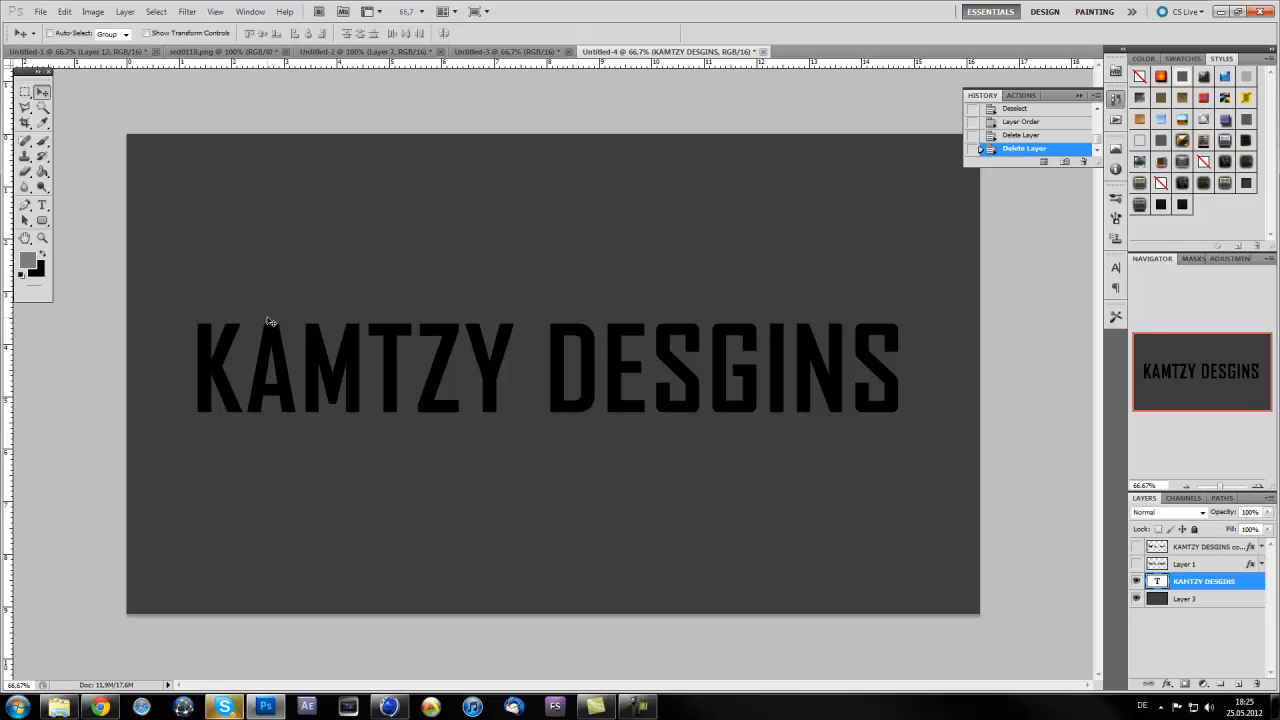
pyautogui.moveTo(422, 488)
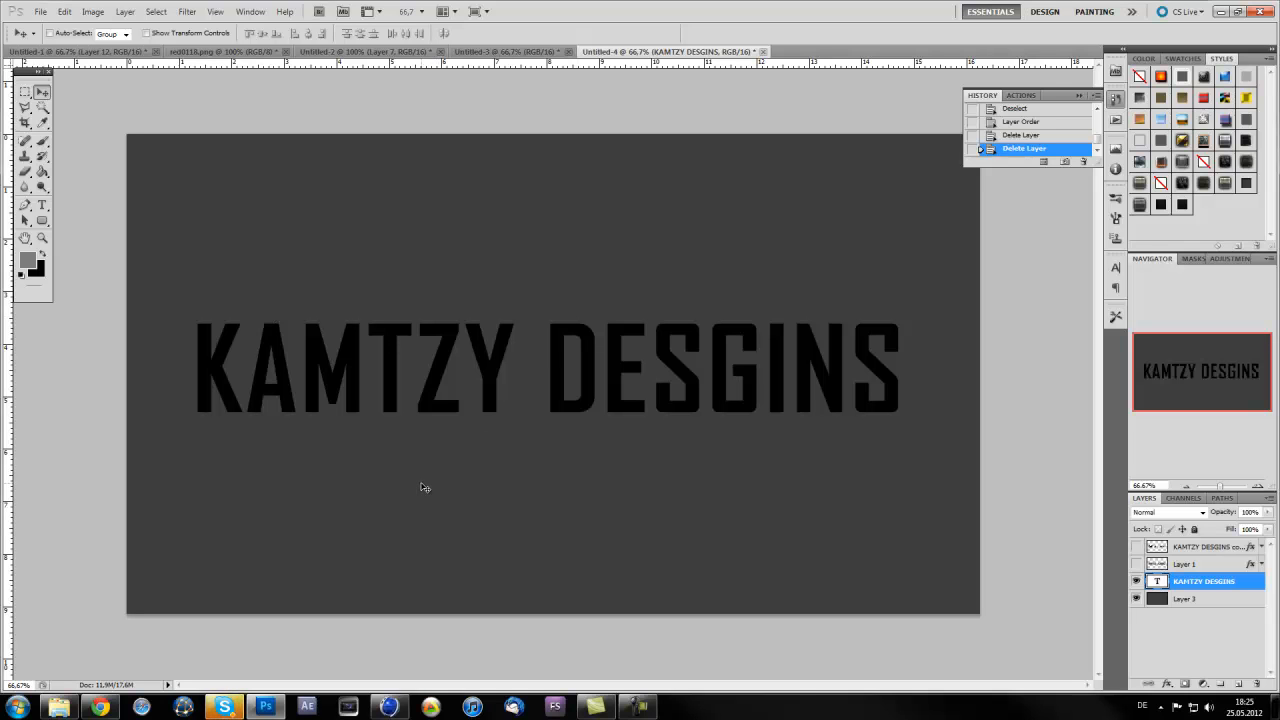
pyautogui.moveTo(1208, 592)
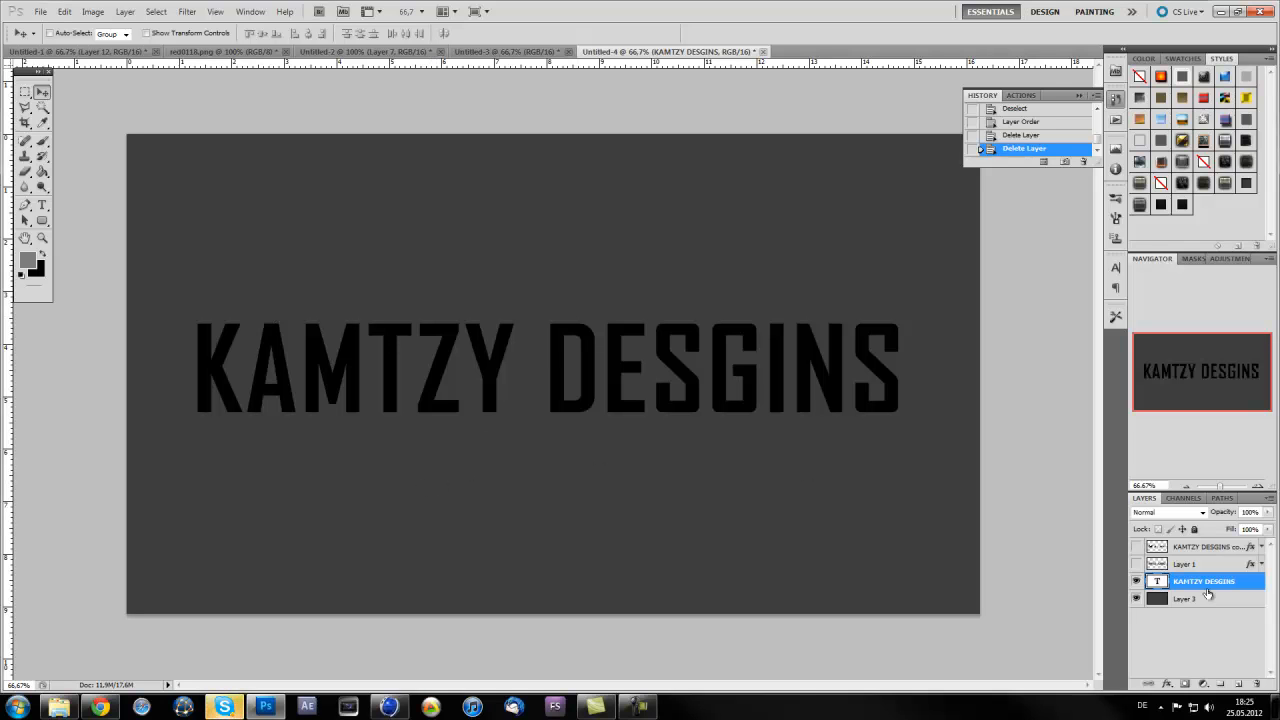
pyautogui.moveTo(1250, 590)
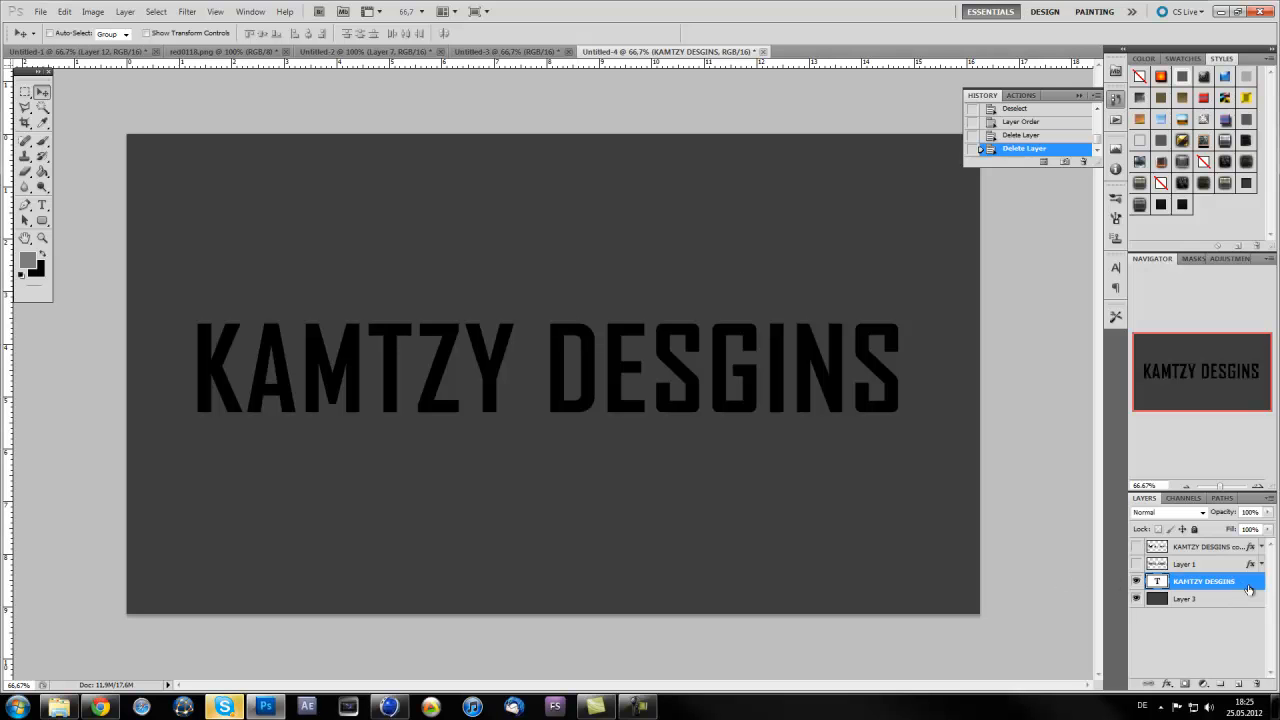
pyautogui.rightClick(1204, 580)
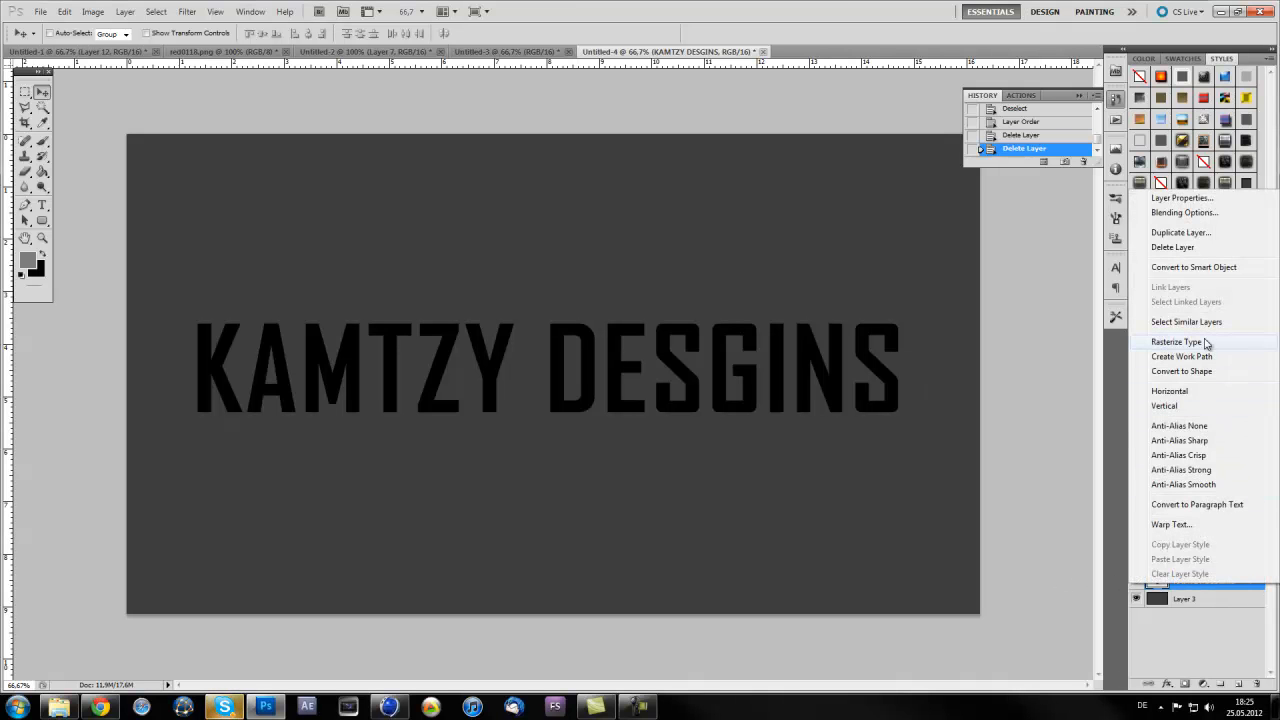
pyautogui.click(1176, 340)
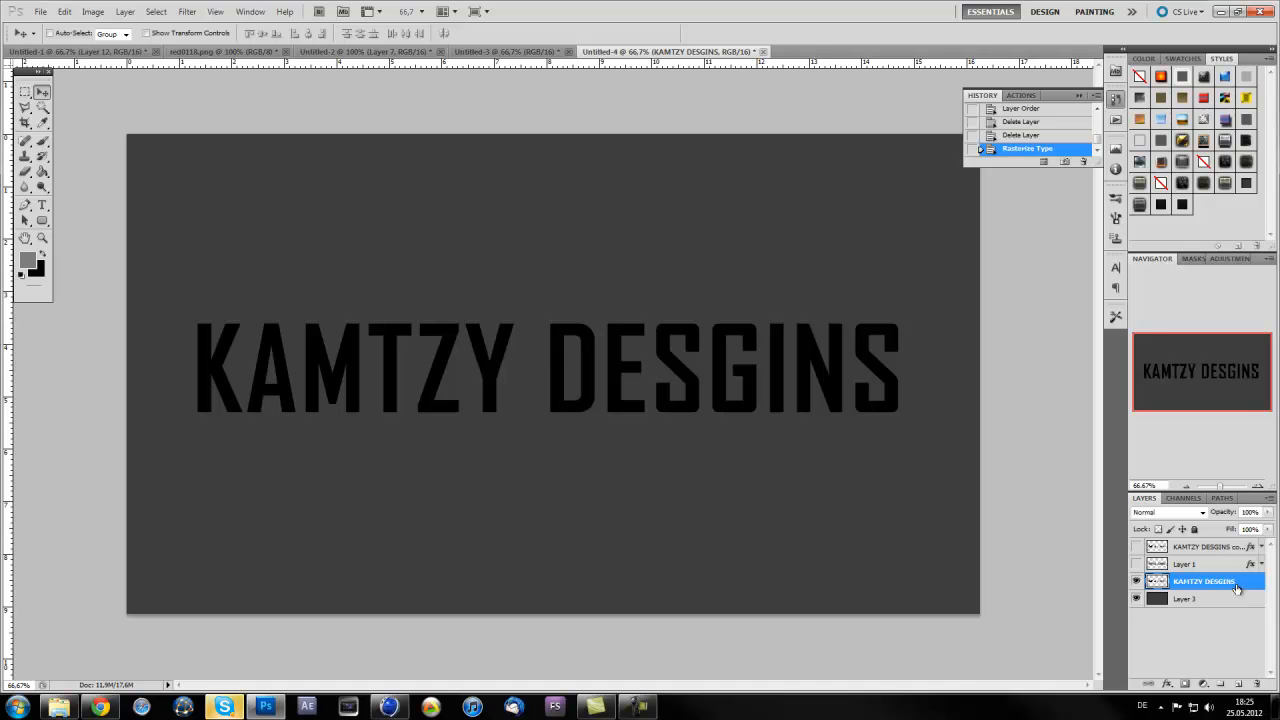
pyautogui.moveTo(1236, 586)
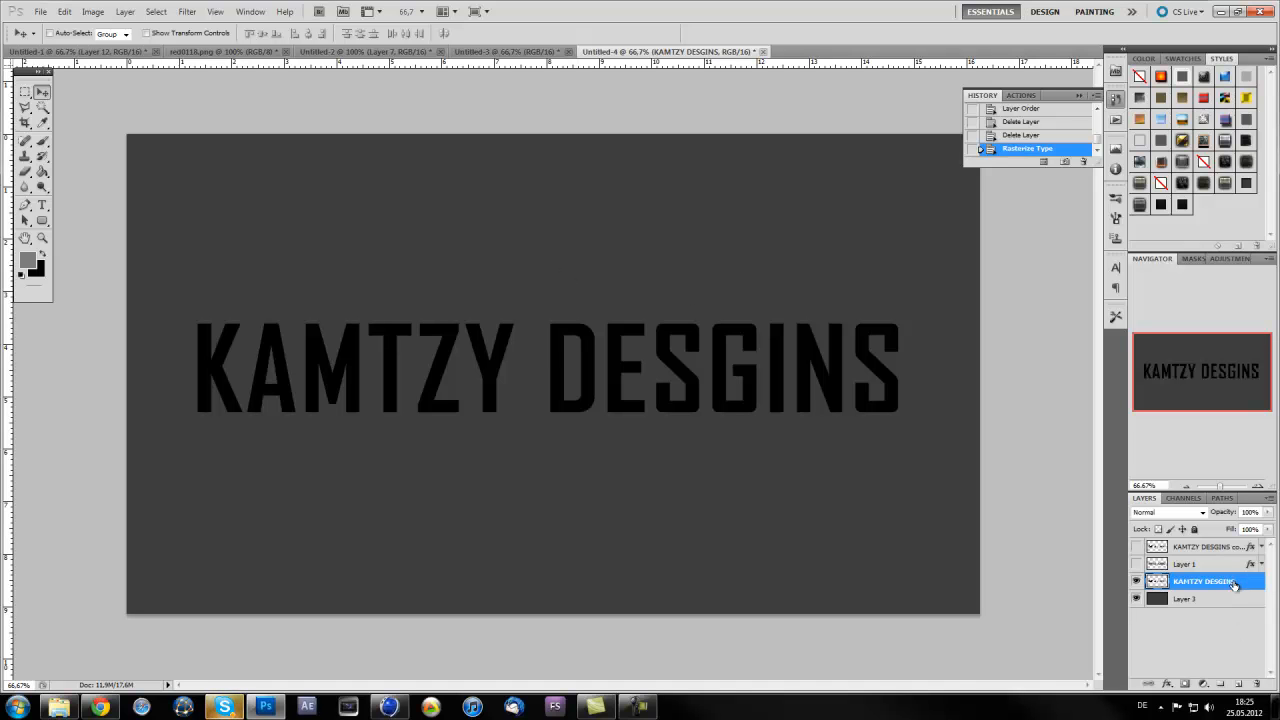
pyautogui.moveTo(1232, 608)
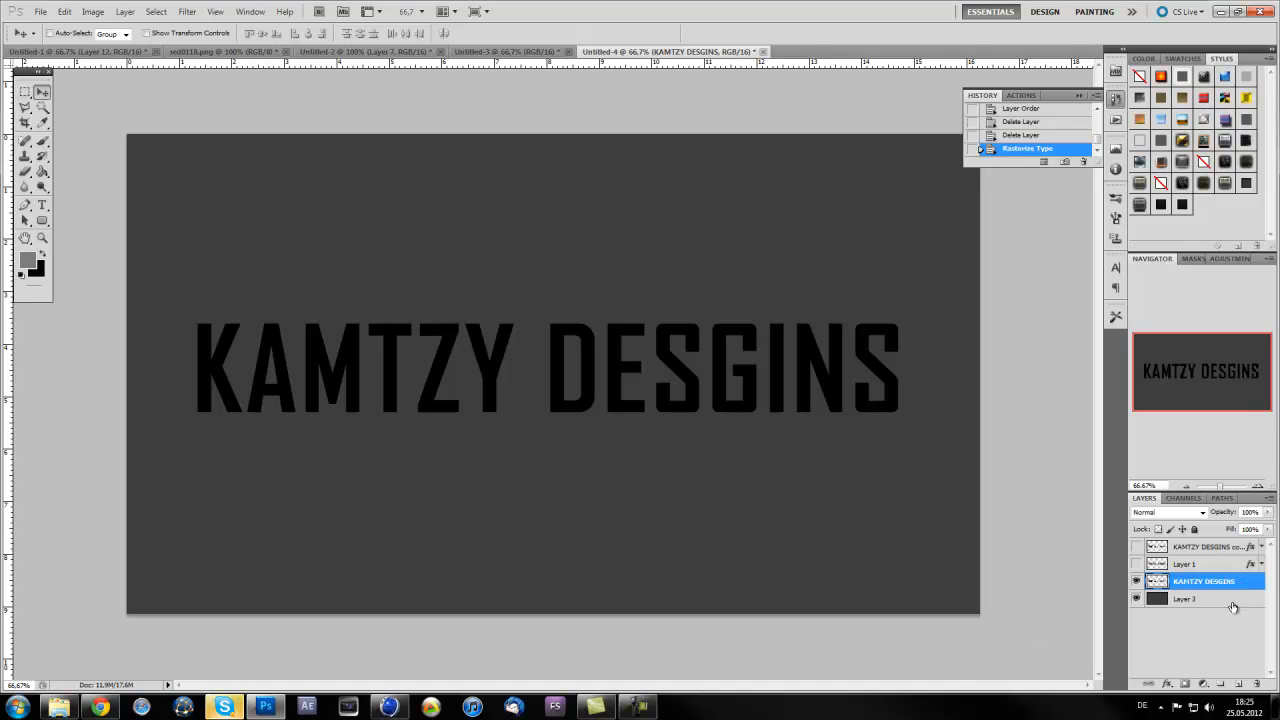
pyautogui.click(1186, 598)
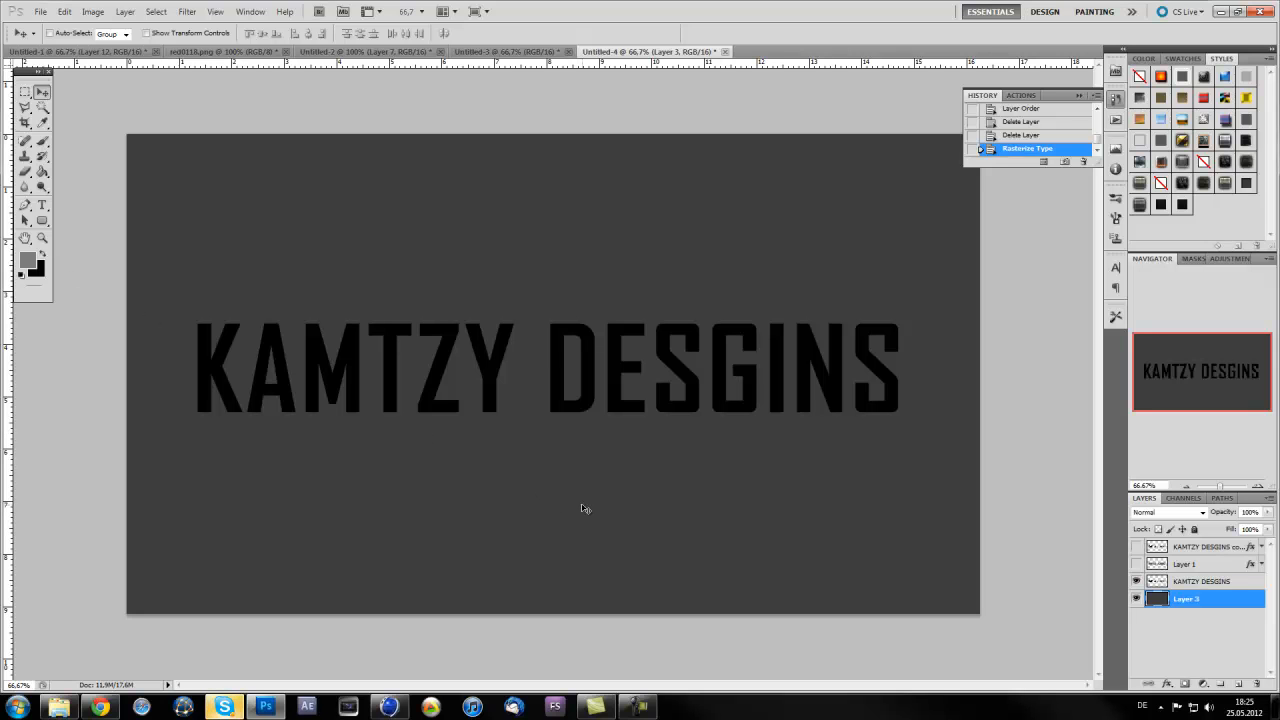
pyautogui.moveTo(578, 516)
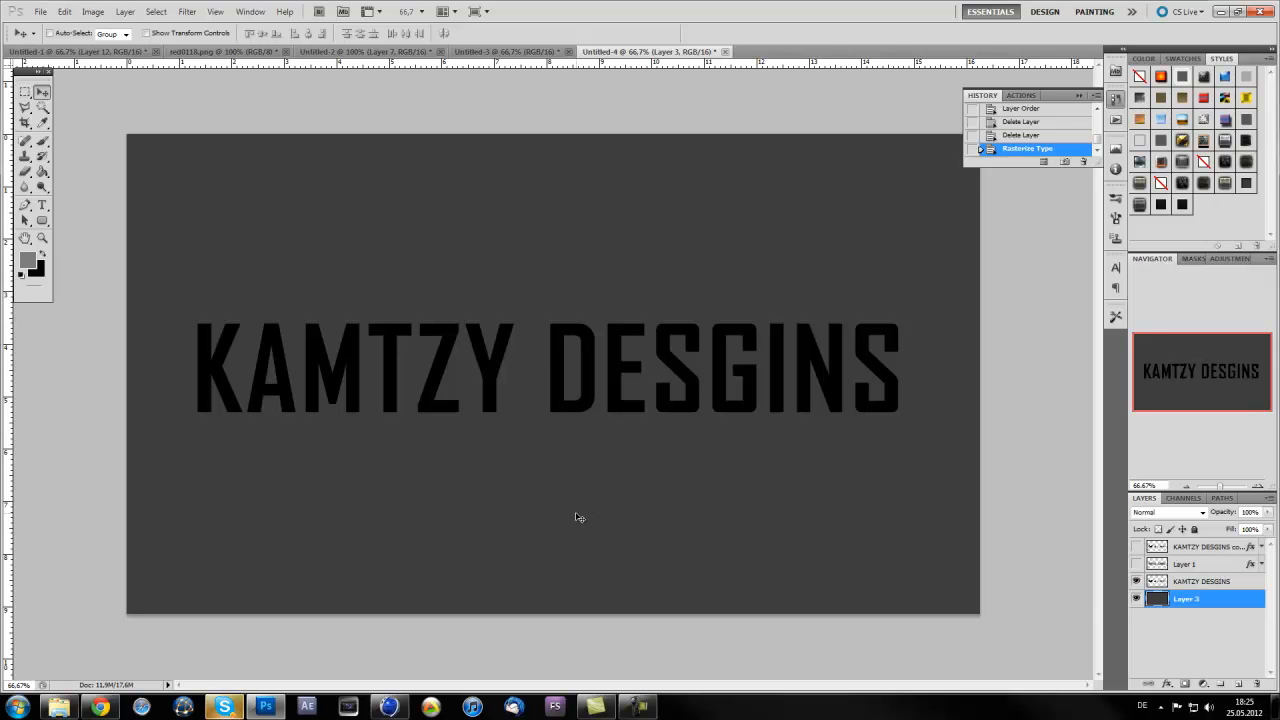
# - Create a new empty layer above the rasterized KAMTZY DESGINS lettering
pyautogui.click(1200, 580)
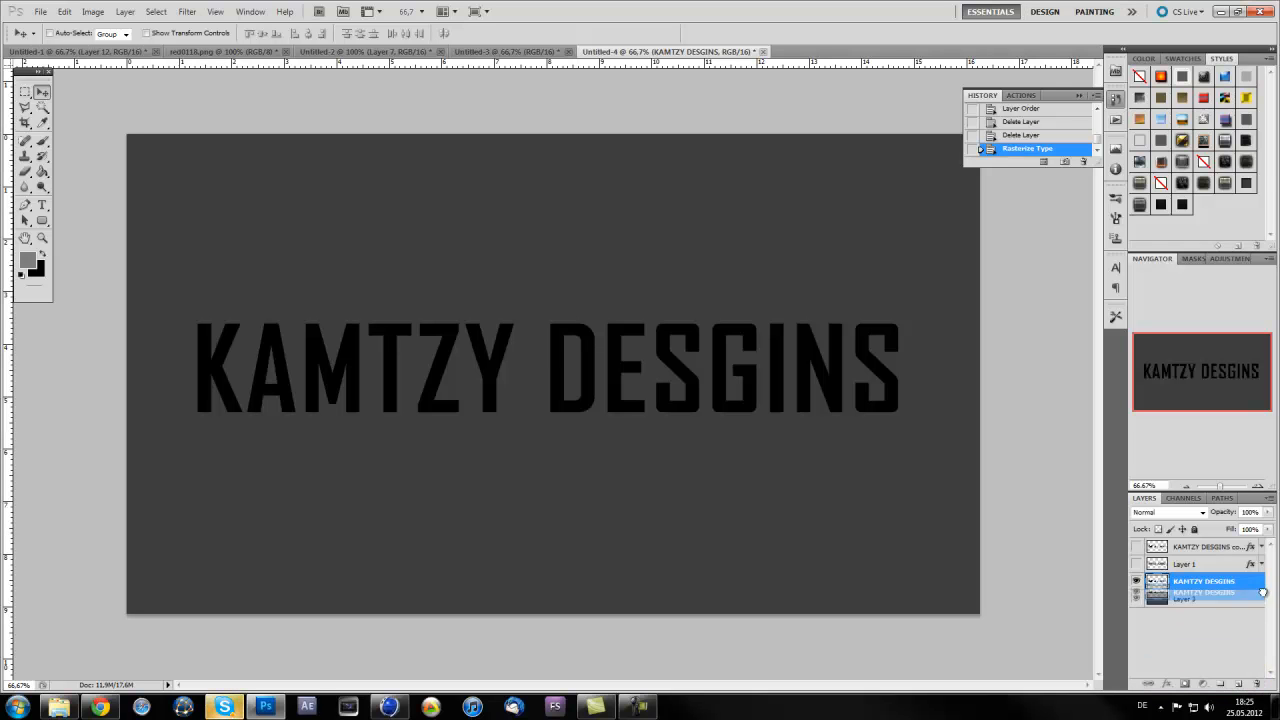
pyautogui.click(1240, 684)
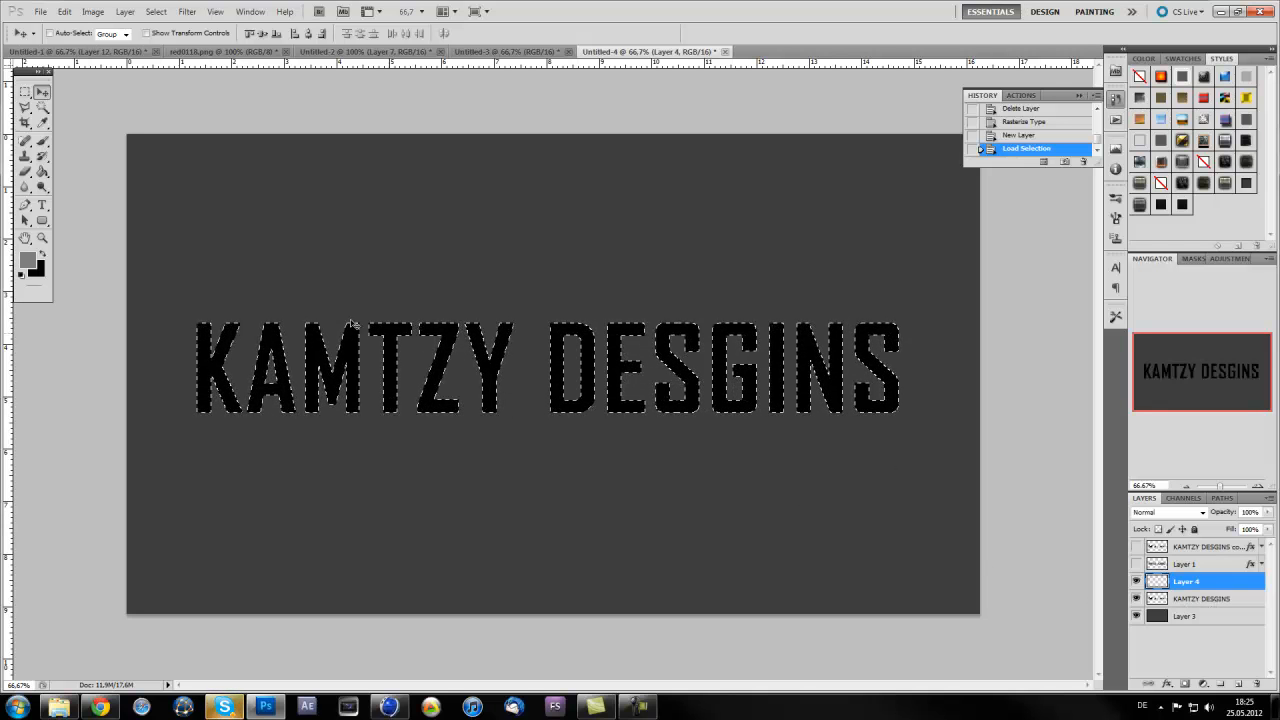
# - Expand the lettering selection outward by 10 pixels via Select > Modify > Expand
pyautogui.click(156, 12)
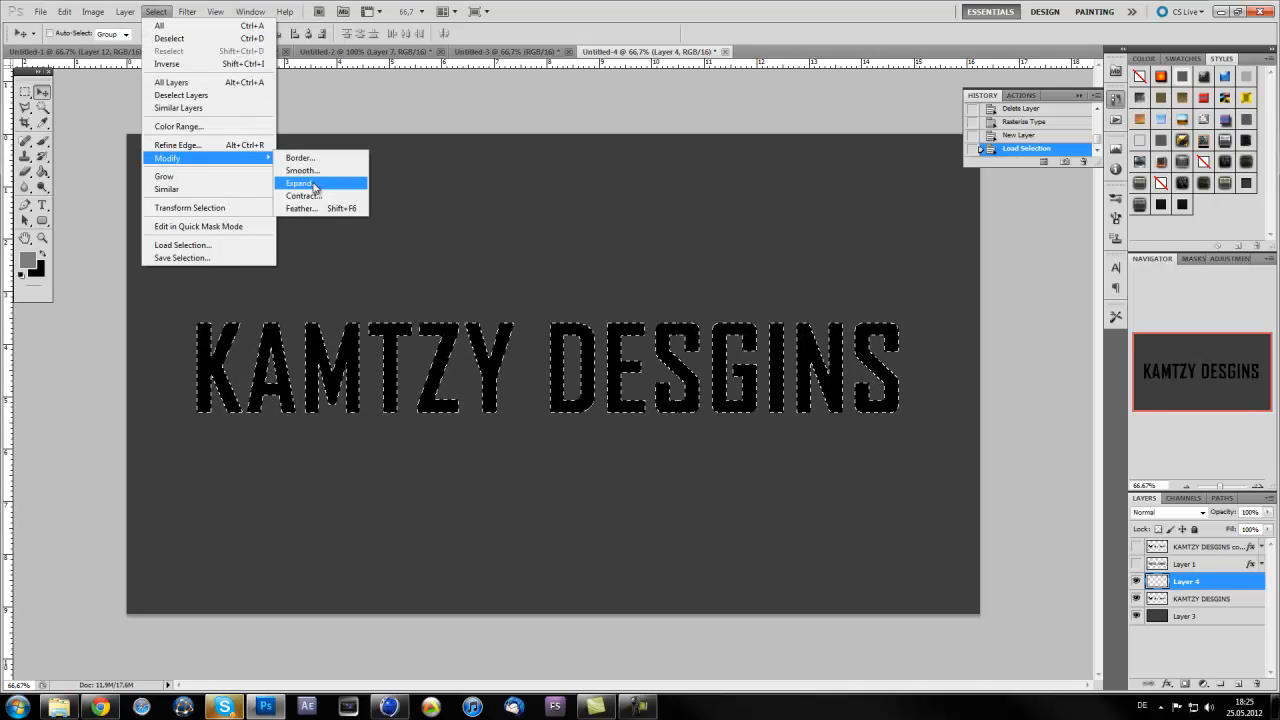
pyautogui.click(300, 184)
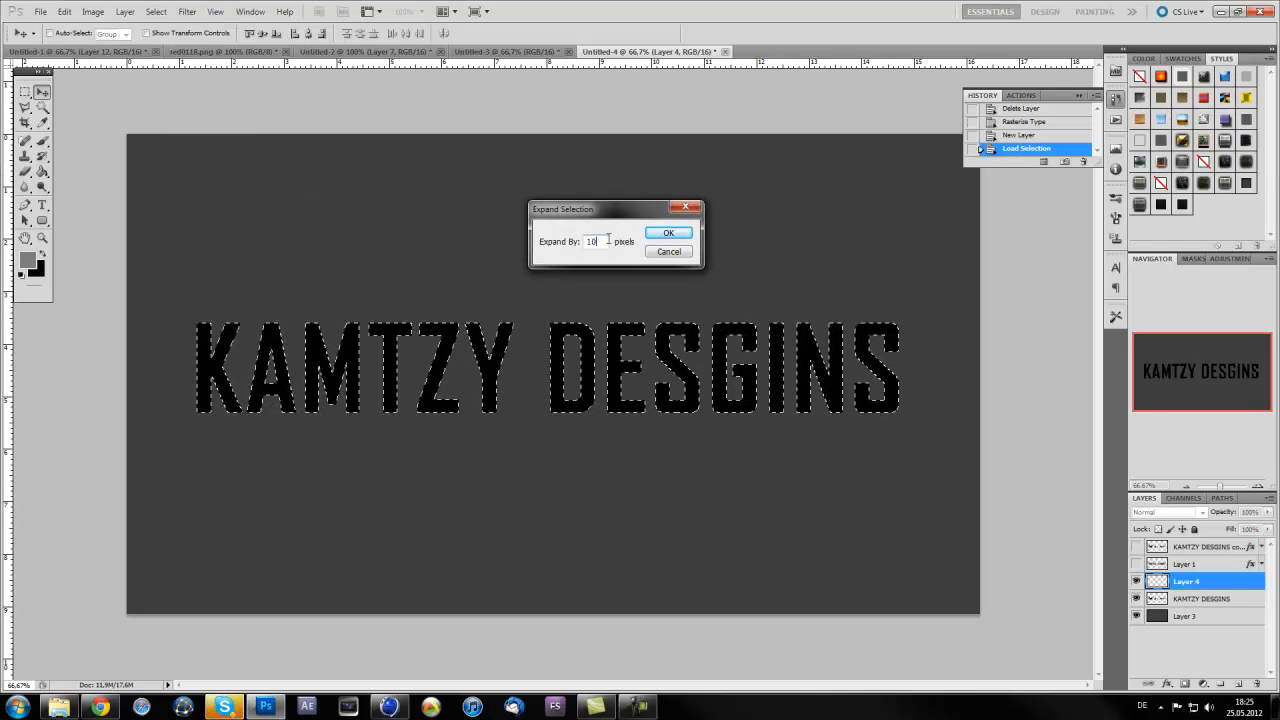
pyautogui.click(668, 232)
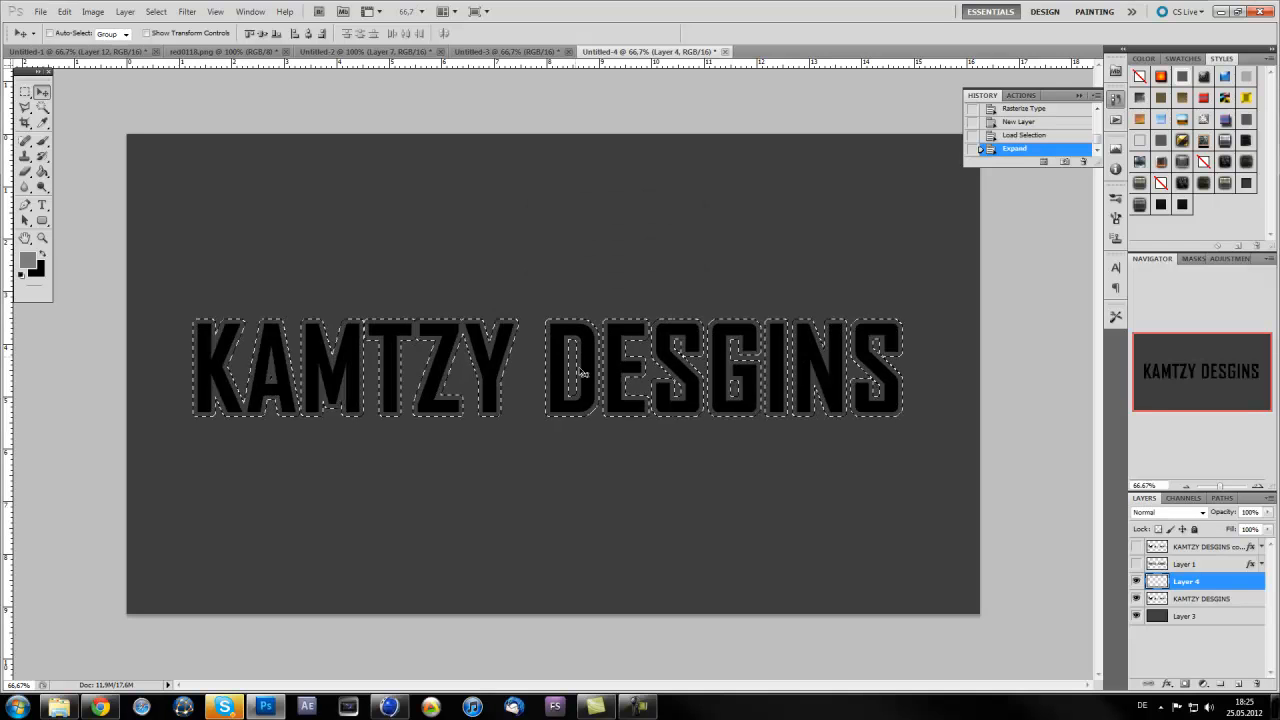
# - Fill the expanded selection with medium gray on the new layer and deselect
pyautogui.click(28, 258)
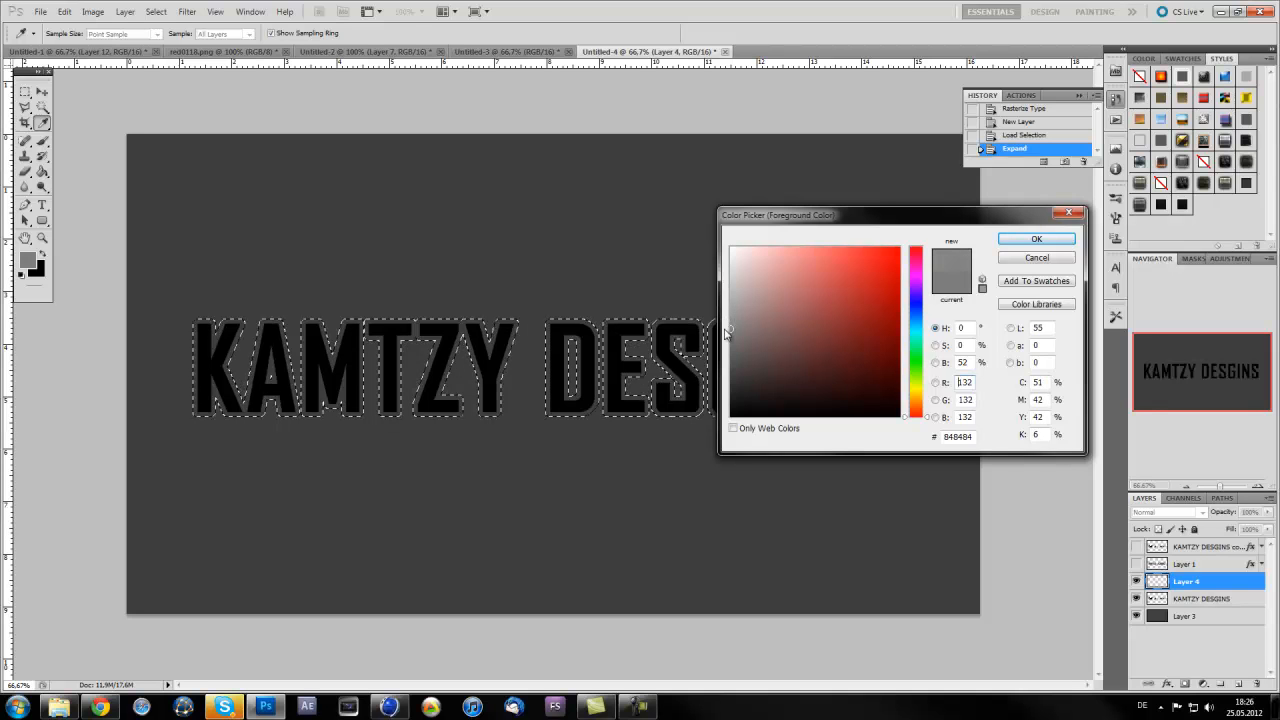
pyautogui.click(1036, 238)
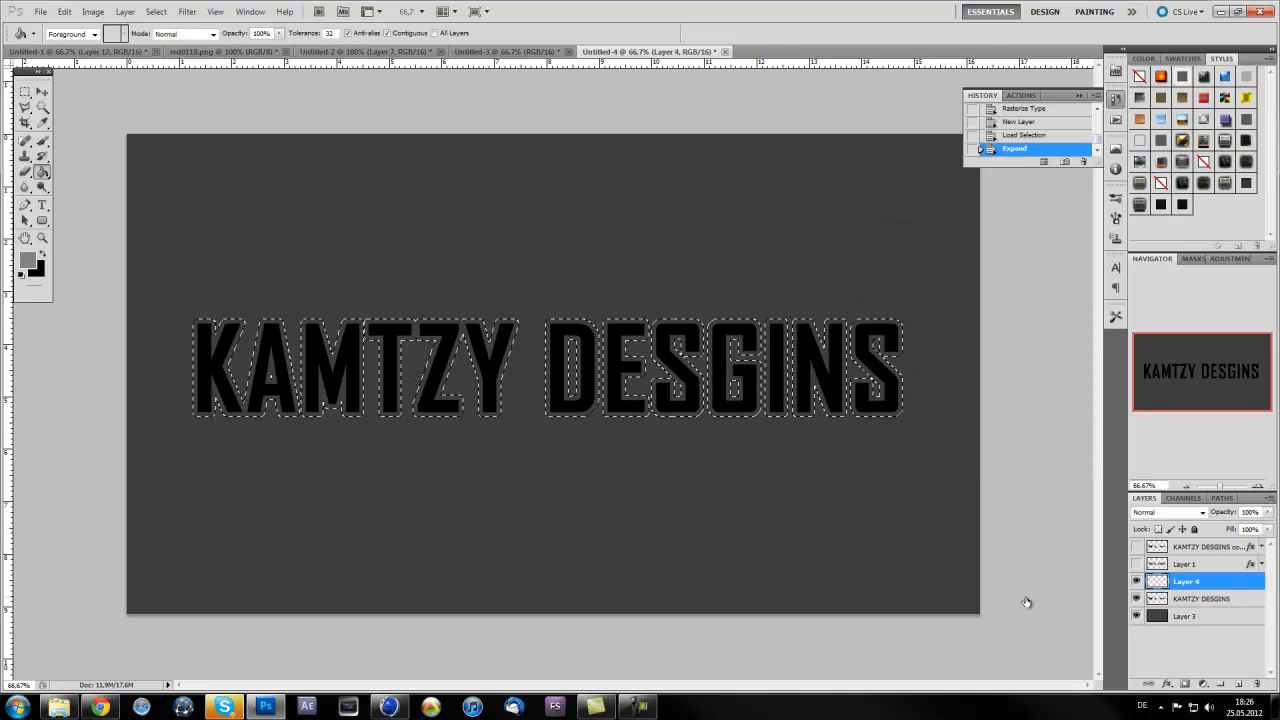
pyautogui.click(296, 564)
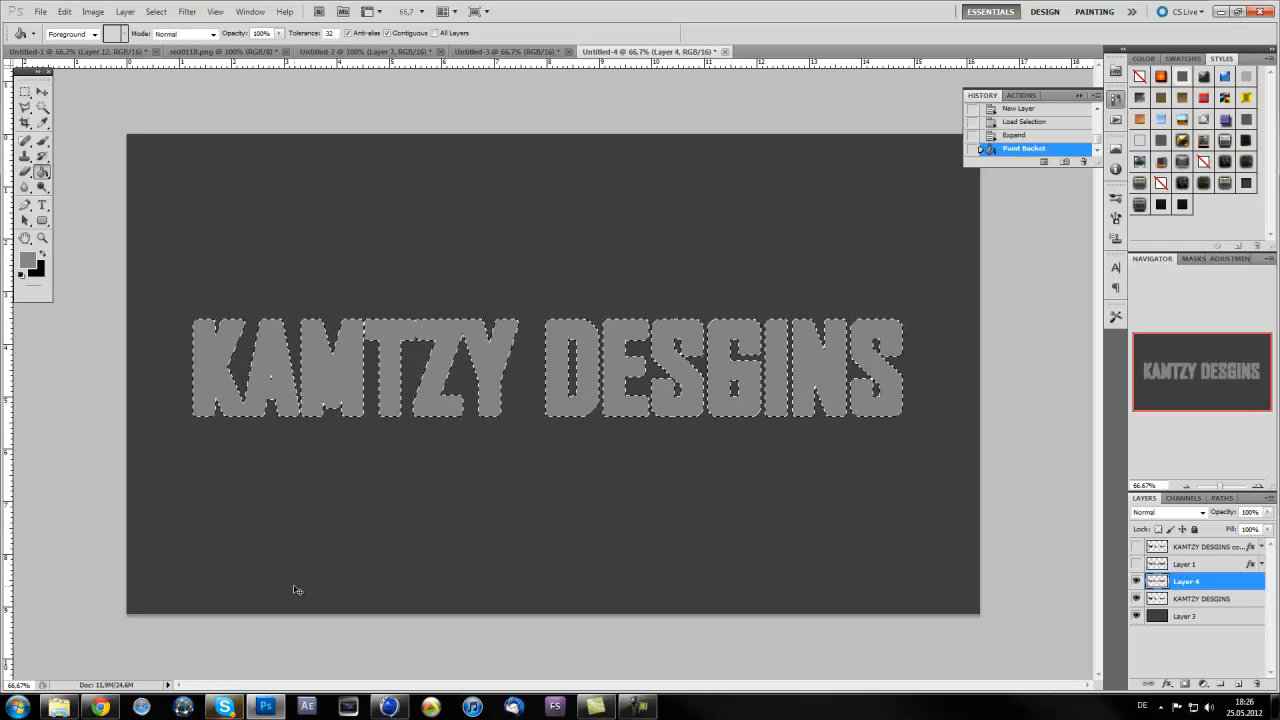
pyautogui.press('ctrl+d')
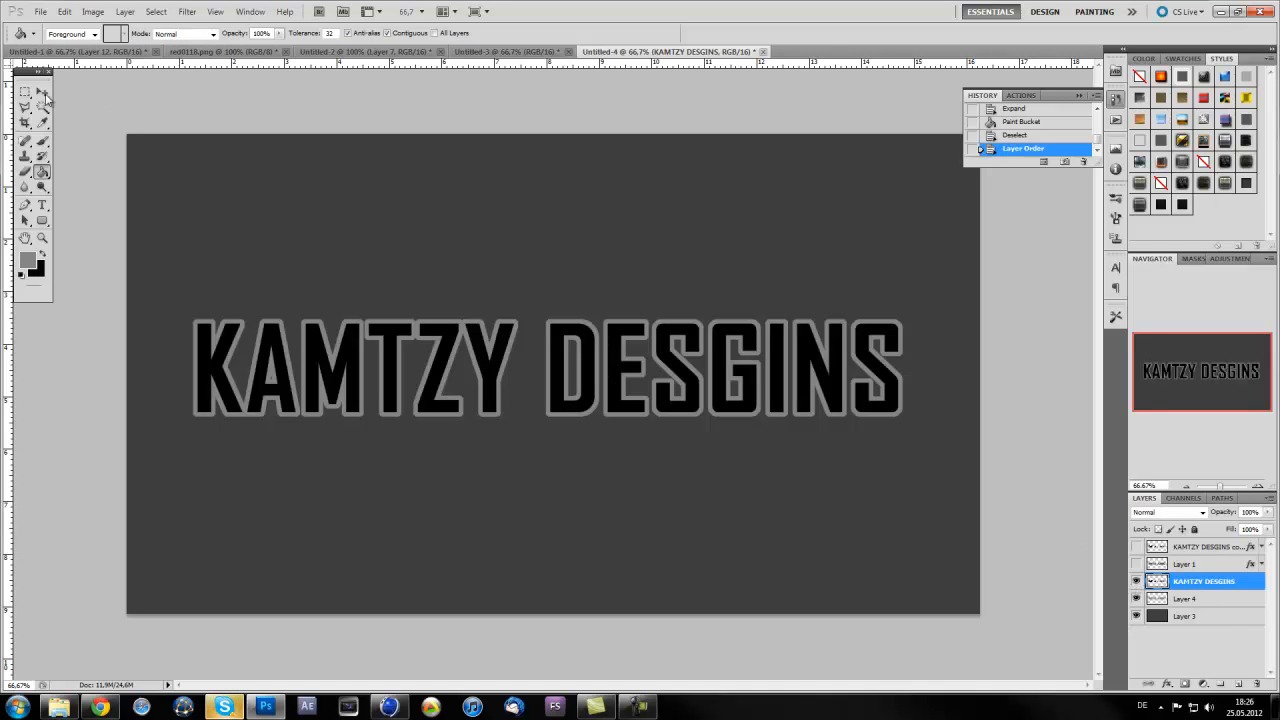
# - Add a Gradient Overlay to the lettering with both color stops set to dark gray #333333
pyautogui.click(24, 92)
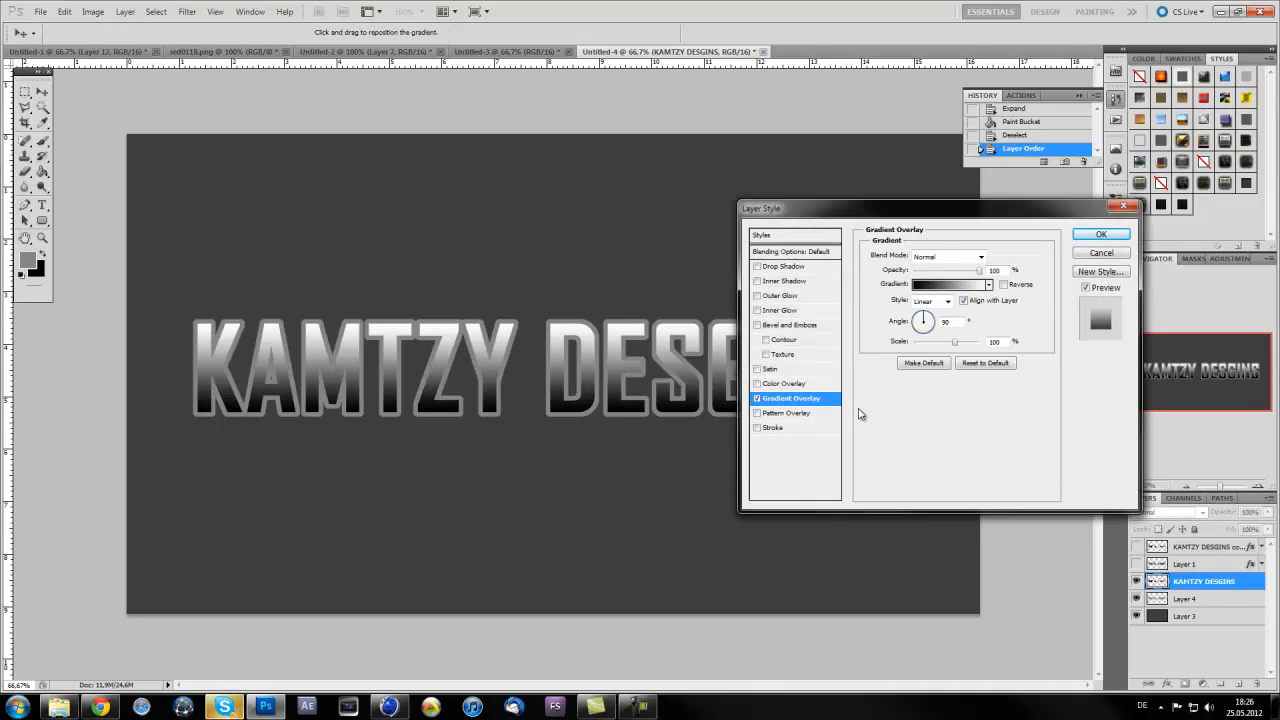
pyautogui.click(944, 284)
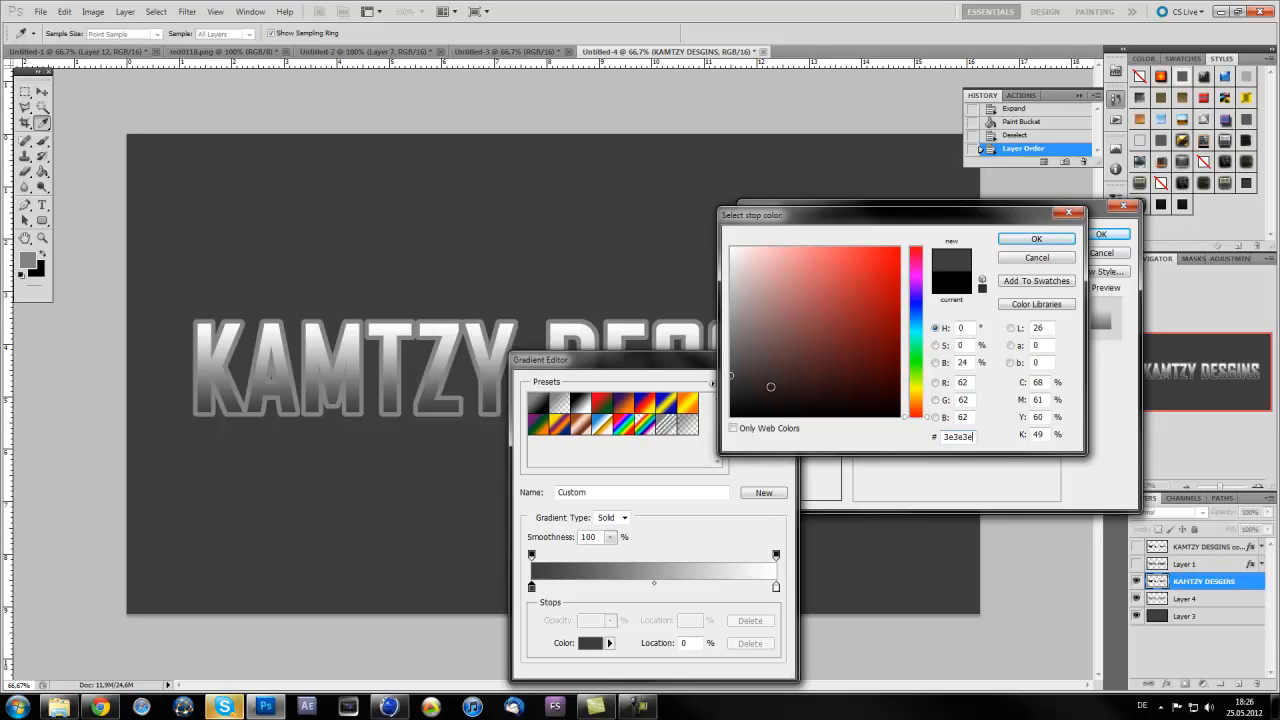
pyautogui.click(1036, 238)
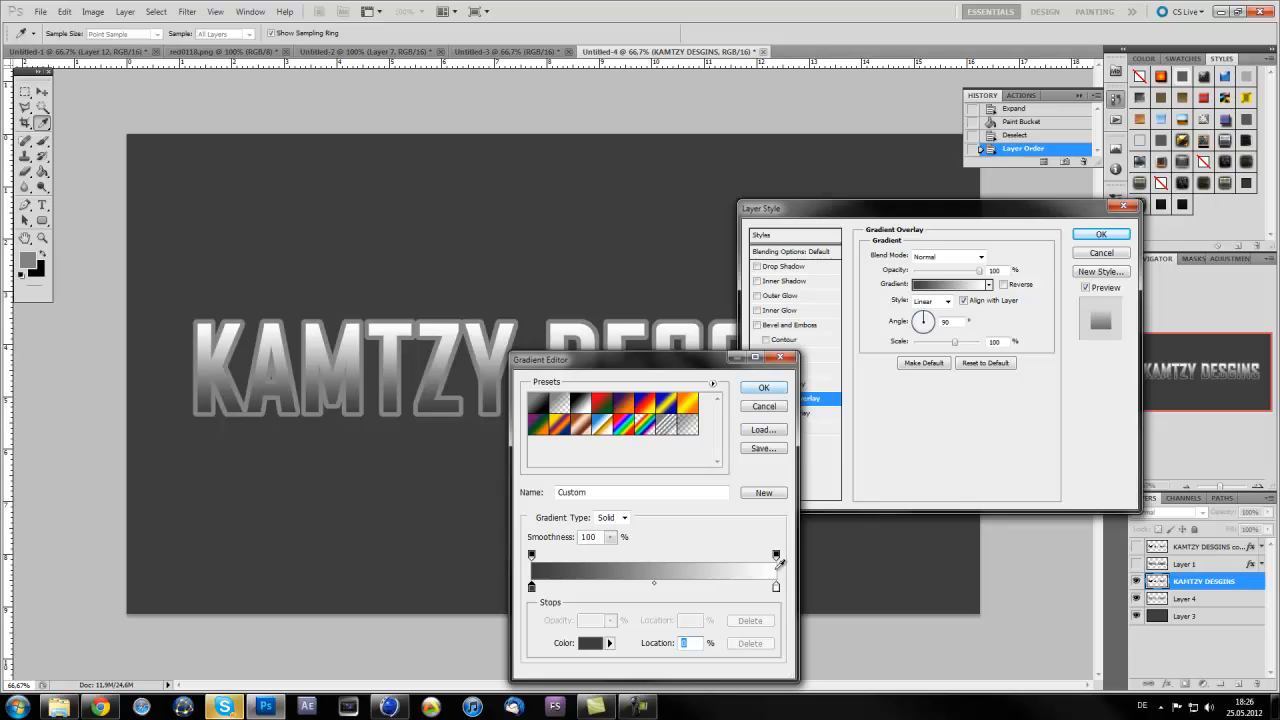
pyautogui.click(590, 642)
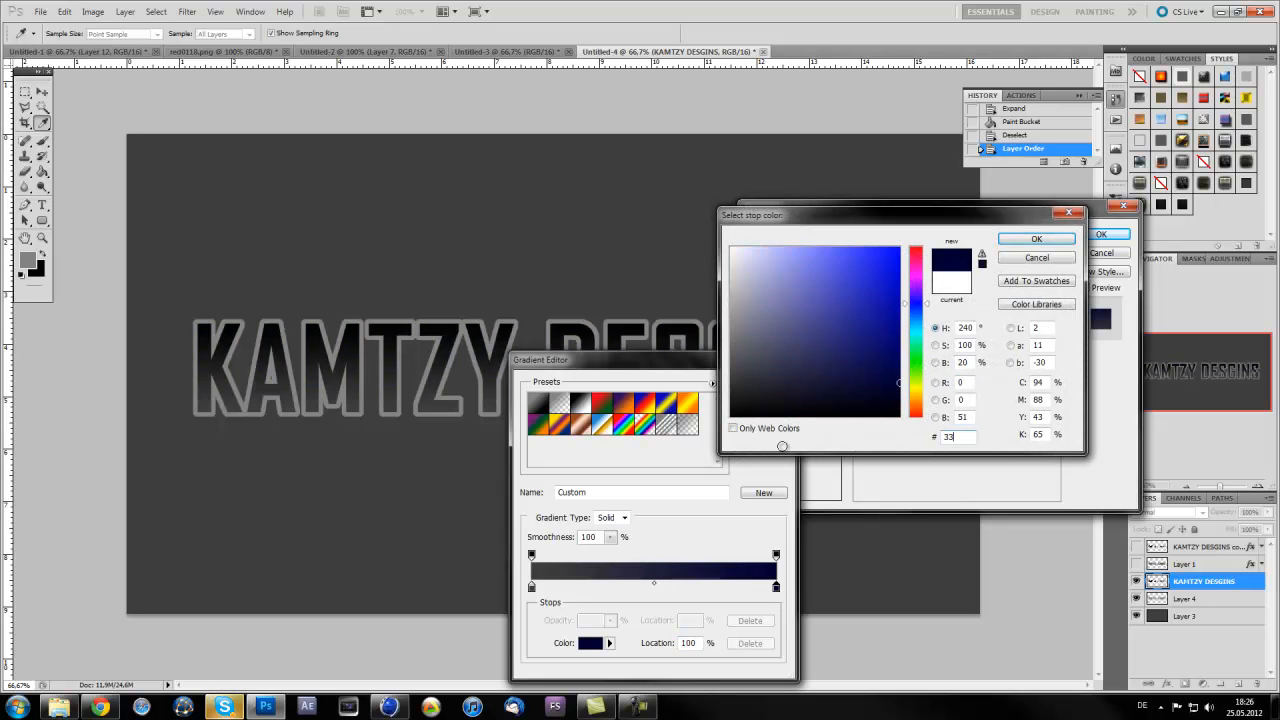
pyautogui.write('333333')
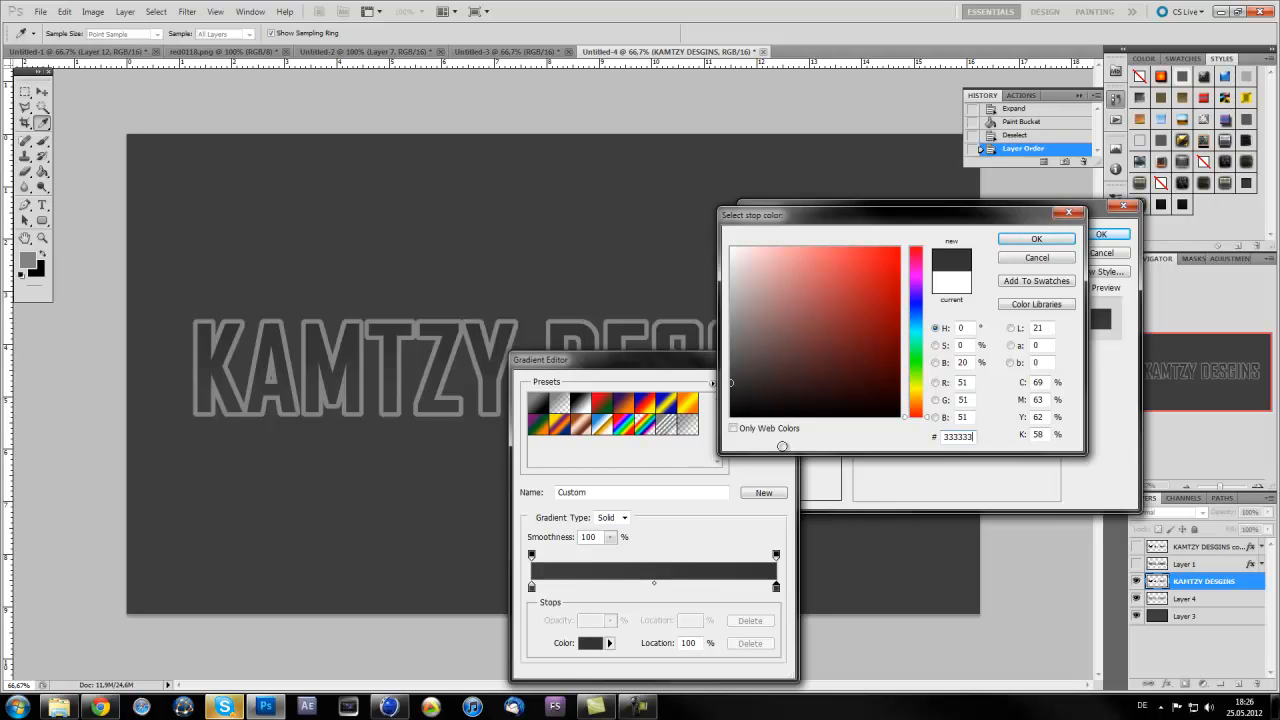
pyautogui.click(1036, 238)
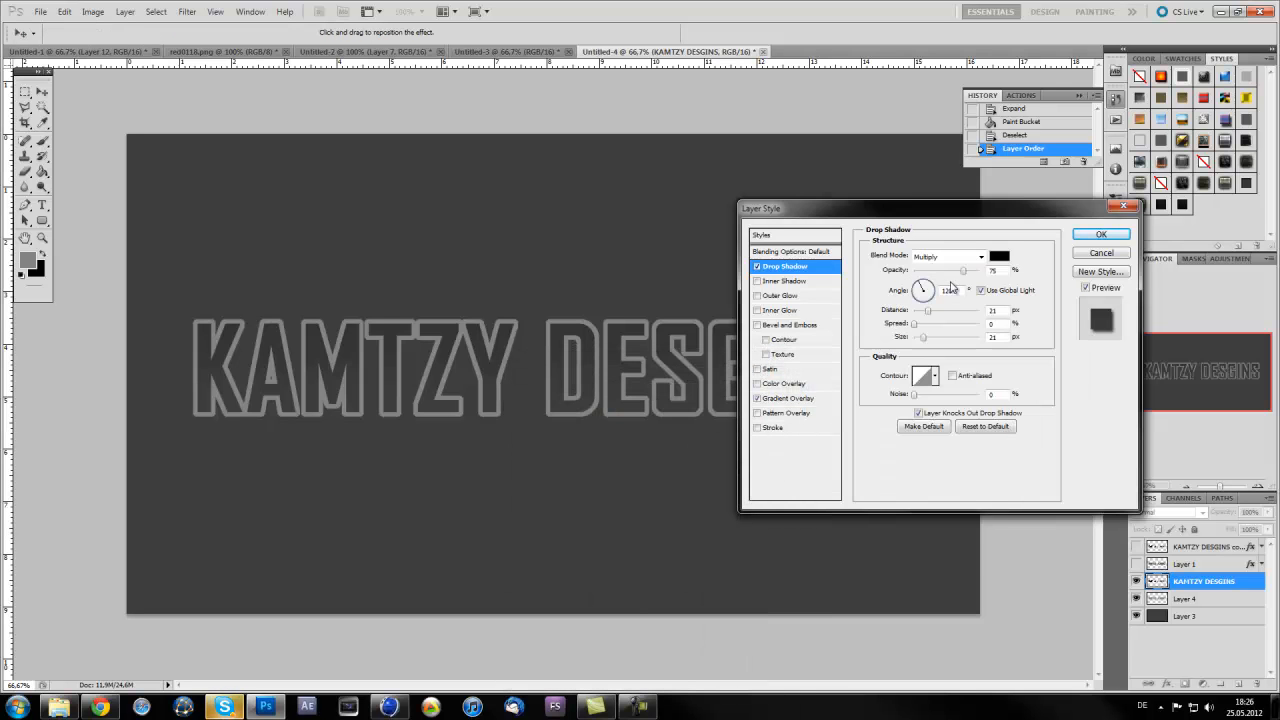
# - Set the letters' drop shadow to white in Normal blend mode with a reduced size
pyautogui.click(948, 256)
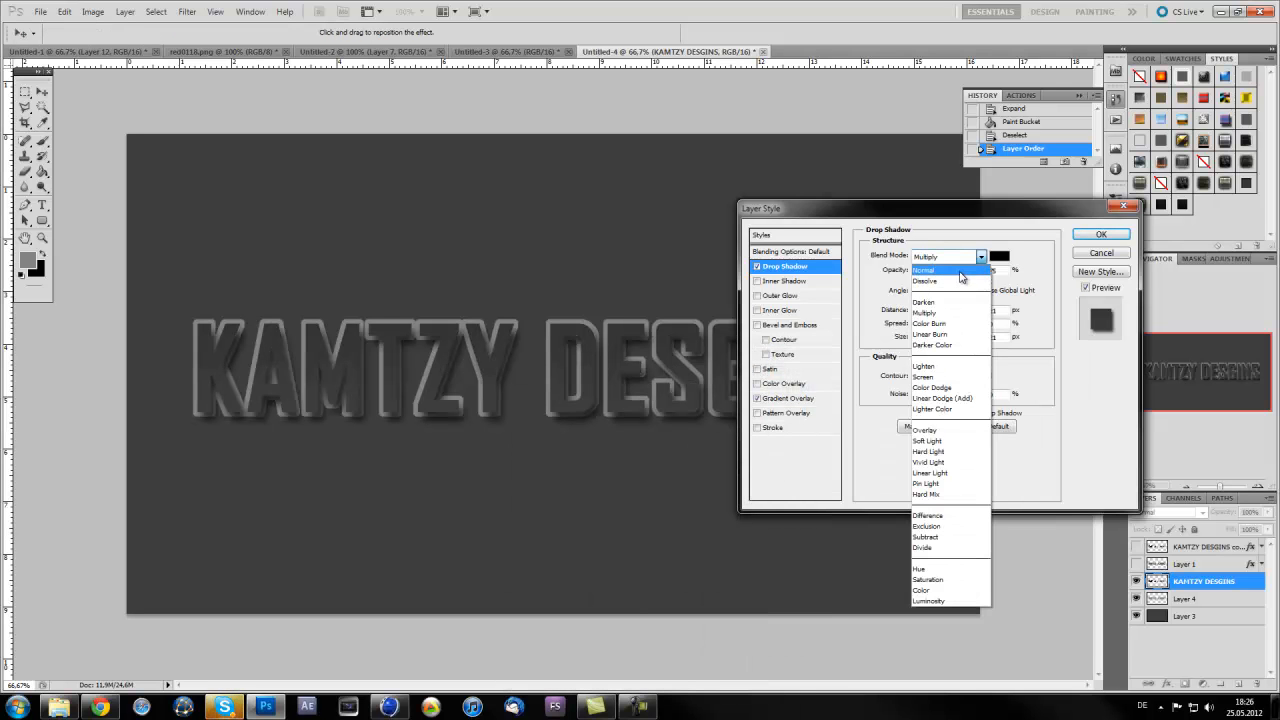
pyautogui.click(998, 256)
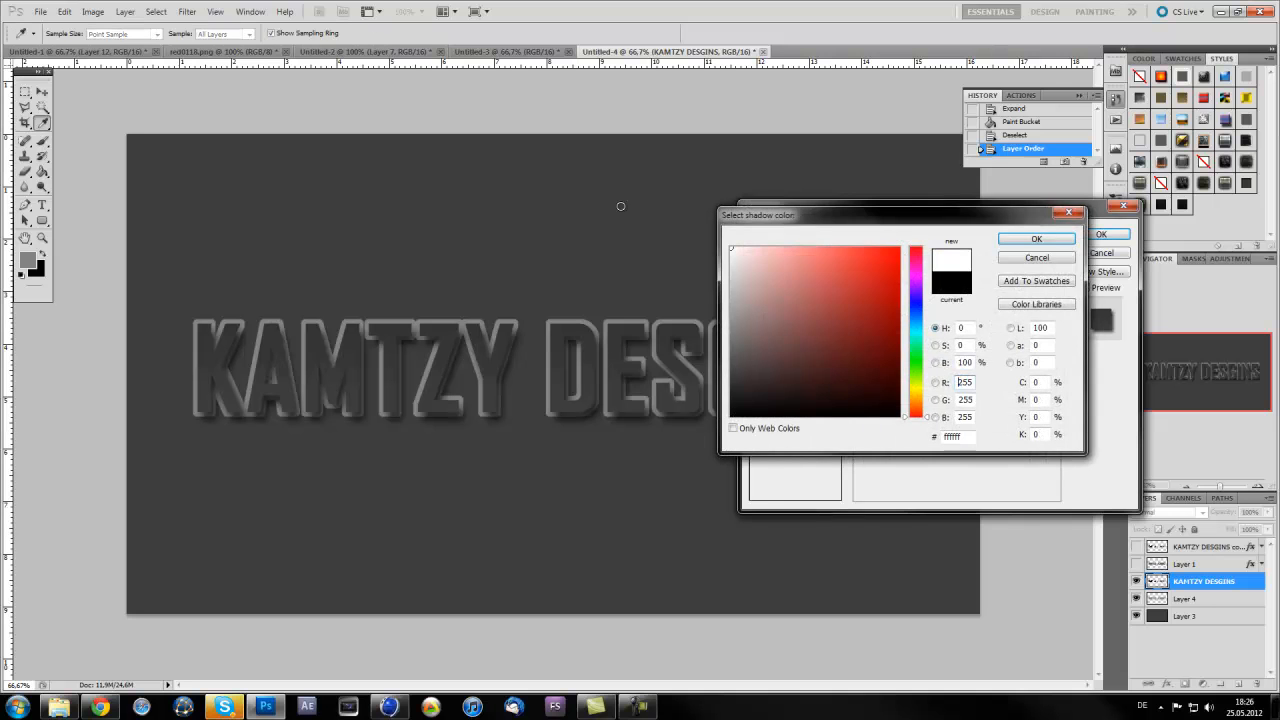
pyautogui.click(1036, 238)
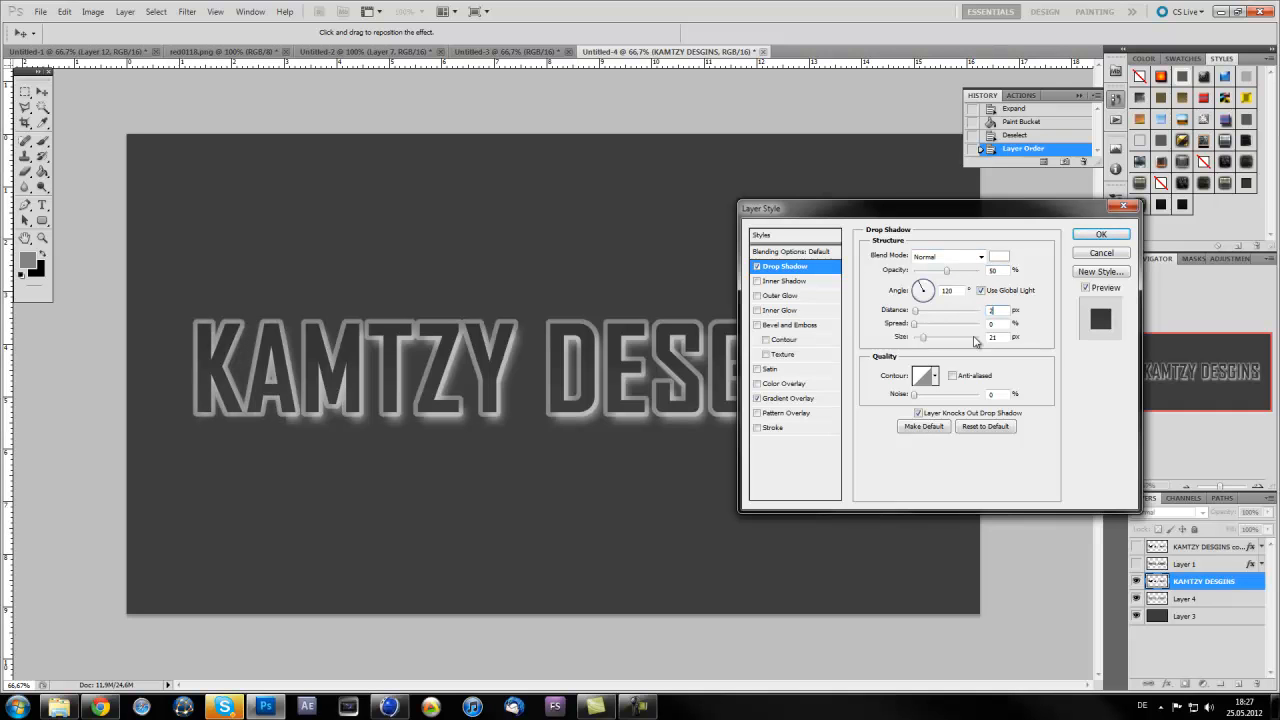
pyautogui.tripleClick(992, 336)
pyautogui.write('2')
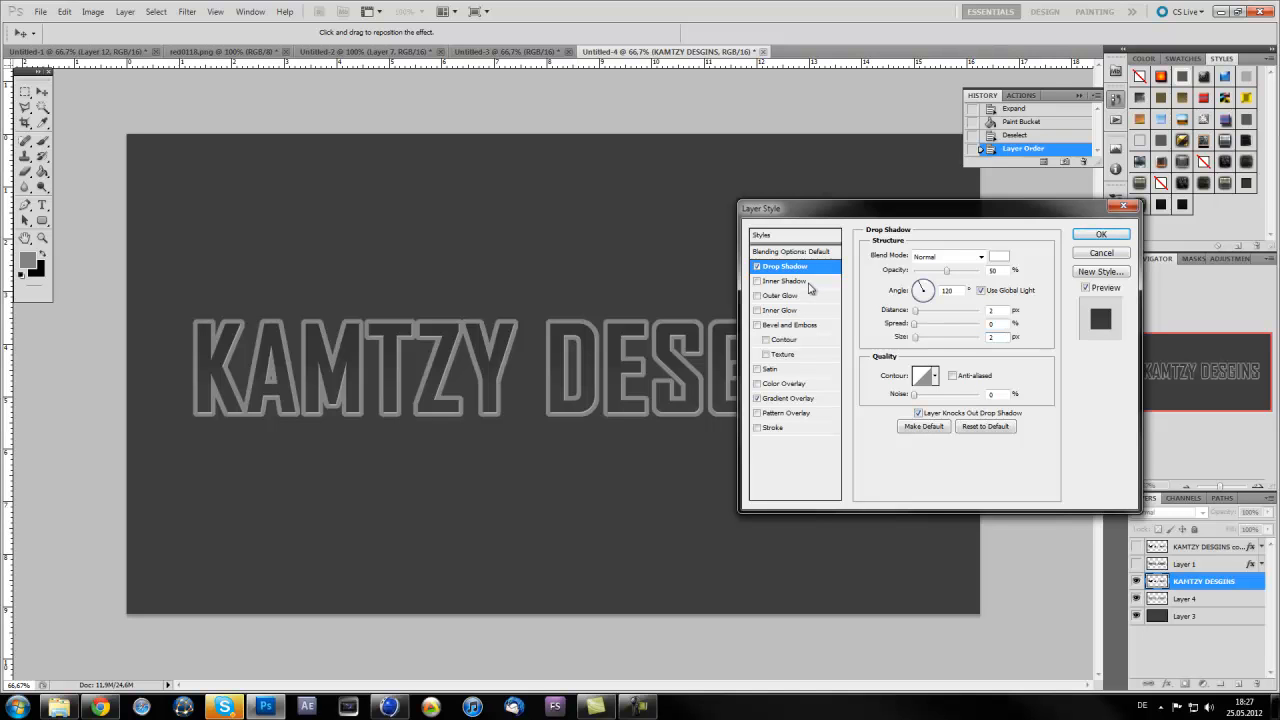
# - Add an Inner Shadow to the lettering and apply the finished layer style
pyautogui.click(784, 280)
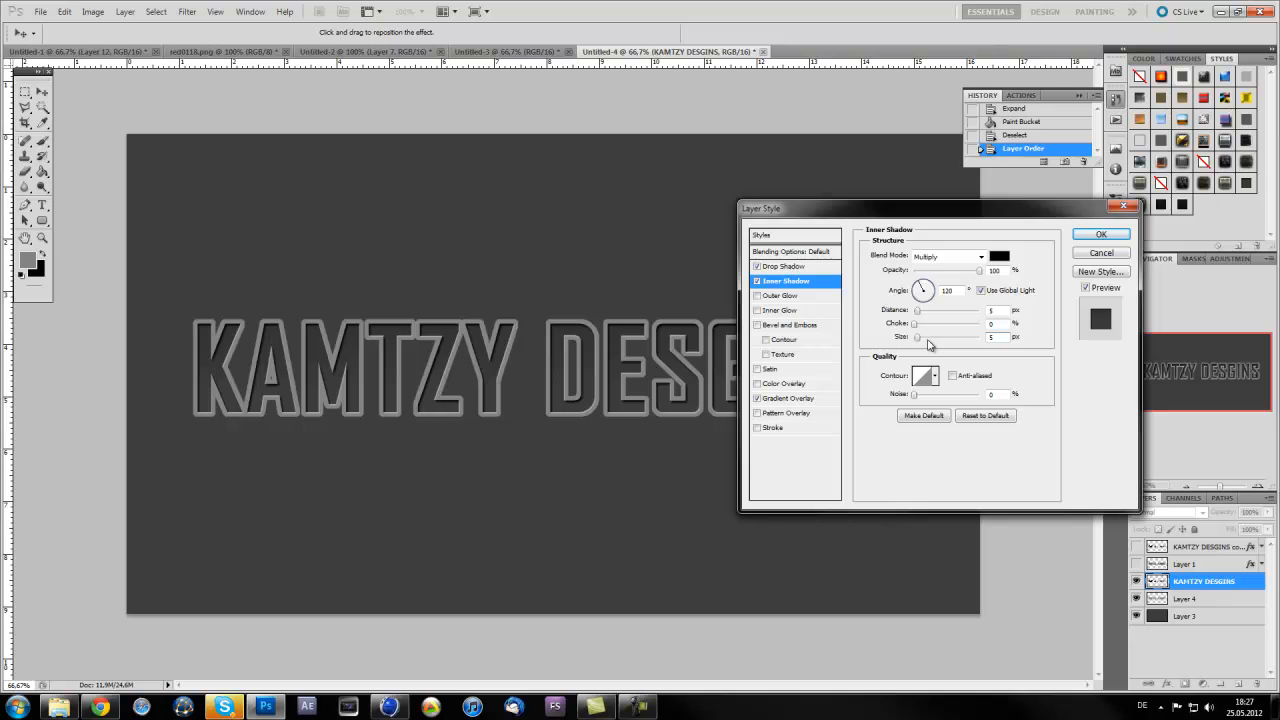
pyautogui.click(1100, 234)
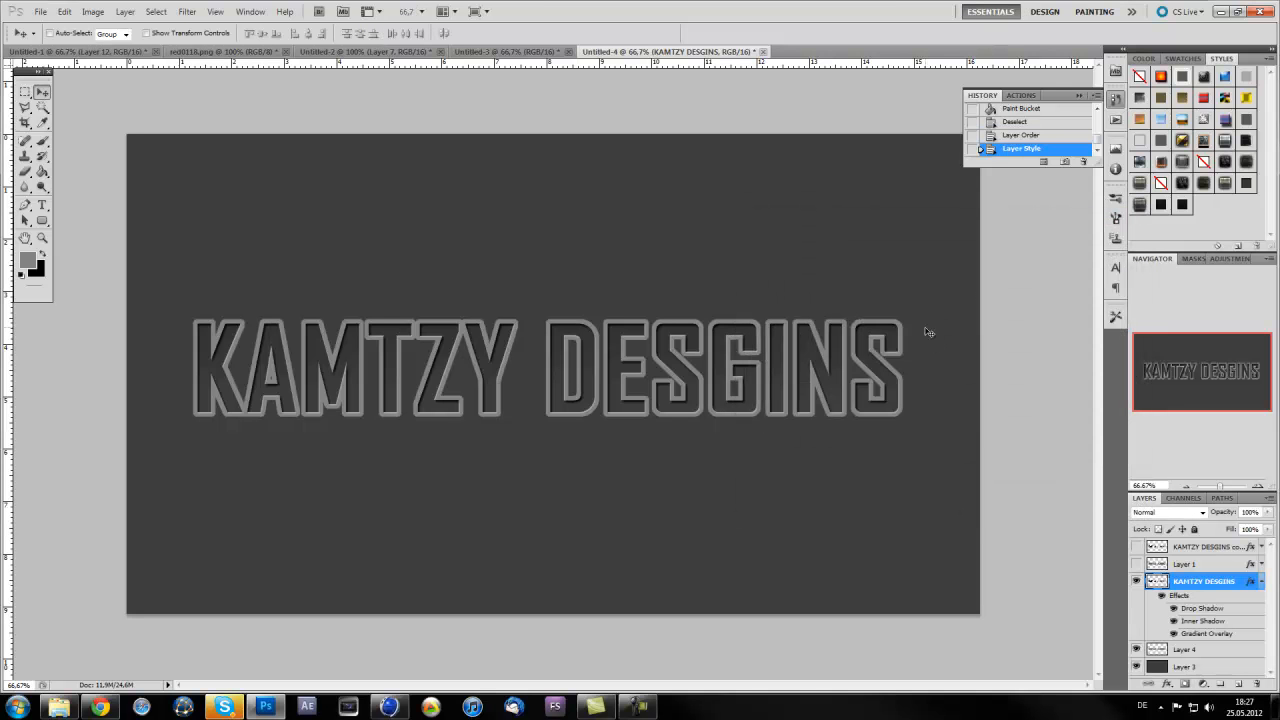
pyautogui.moveTo(250, 298)
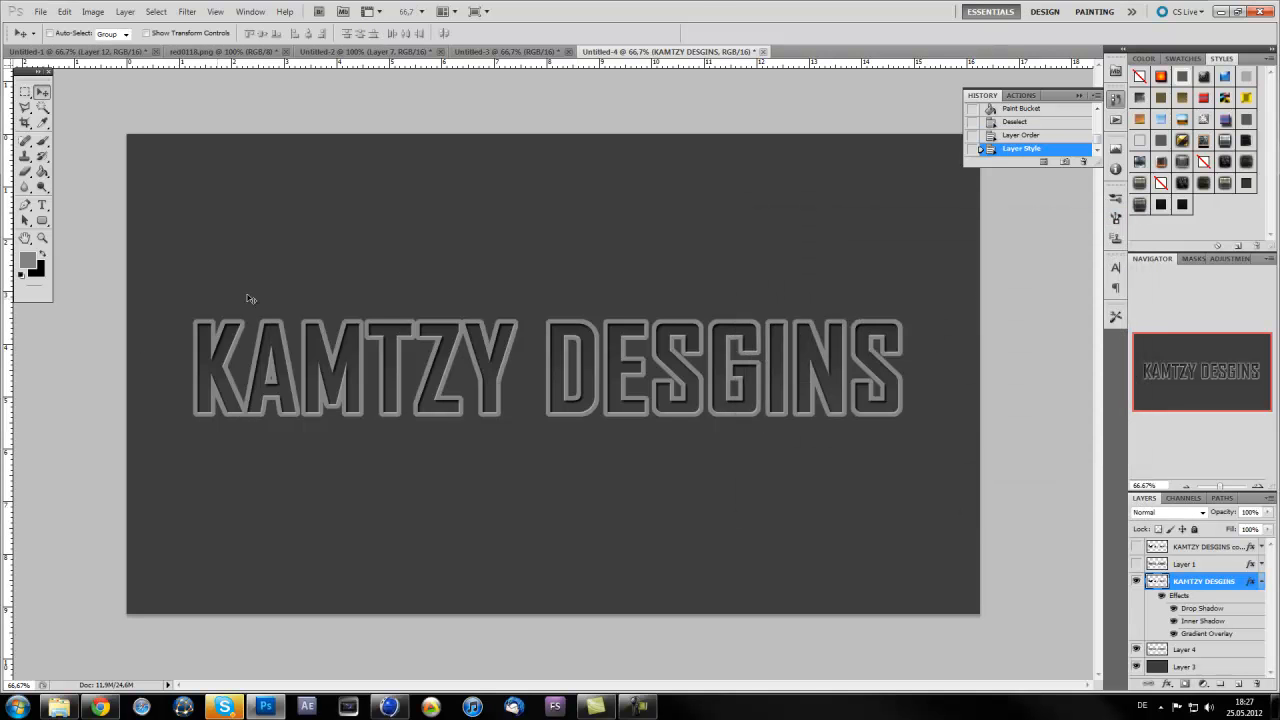
pyautogui.moveTo(602, 298)
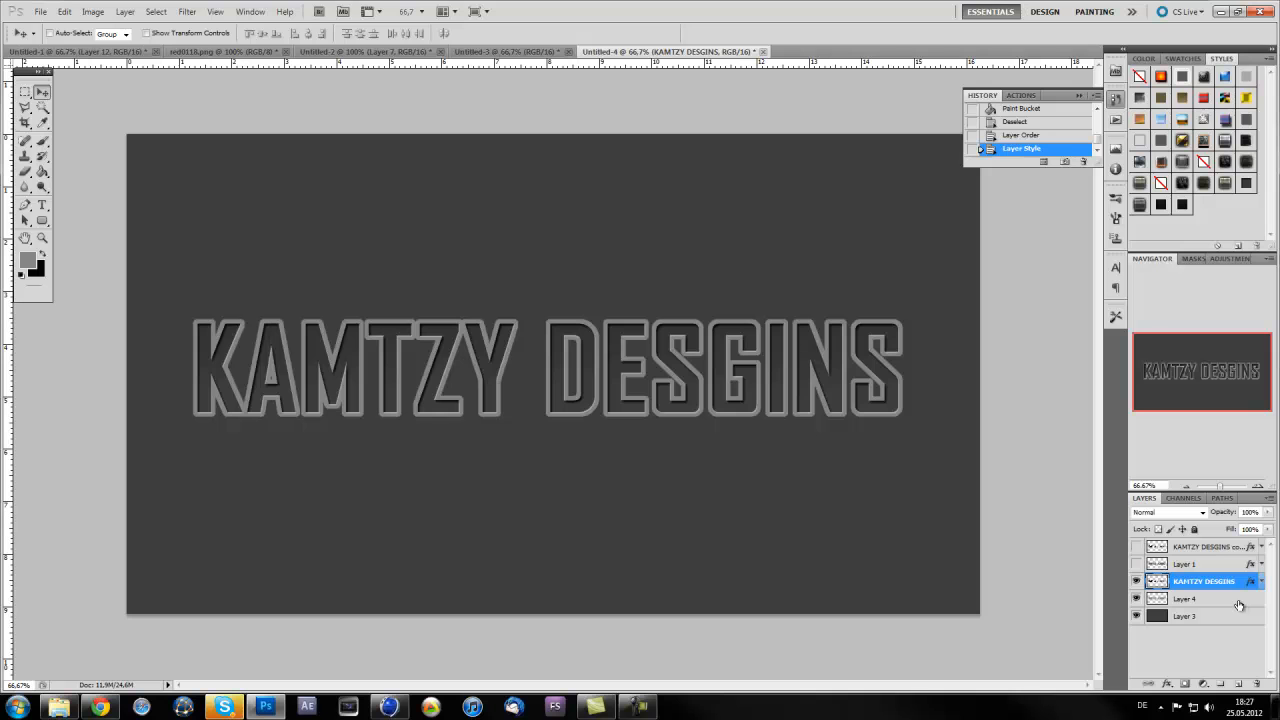
# - Give Layer 4 a black stroke and a drop shadow with 1 px distance, then apply
pyautogui.doubleClick(1184, 598)
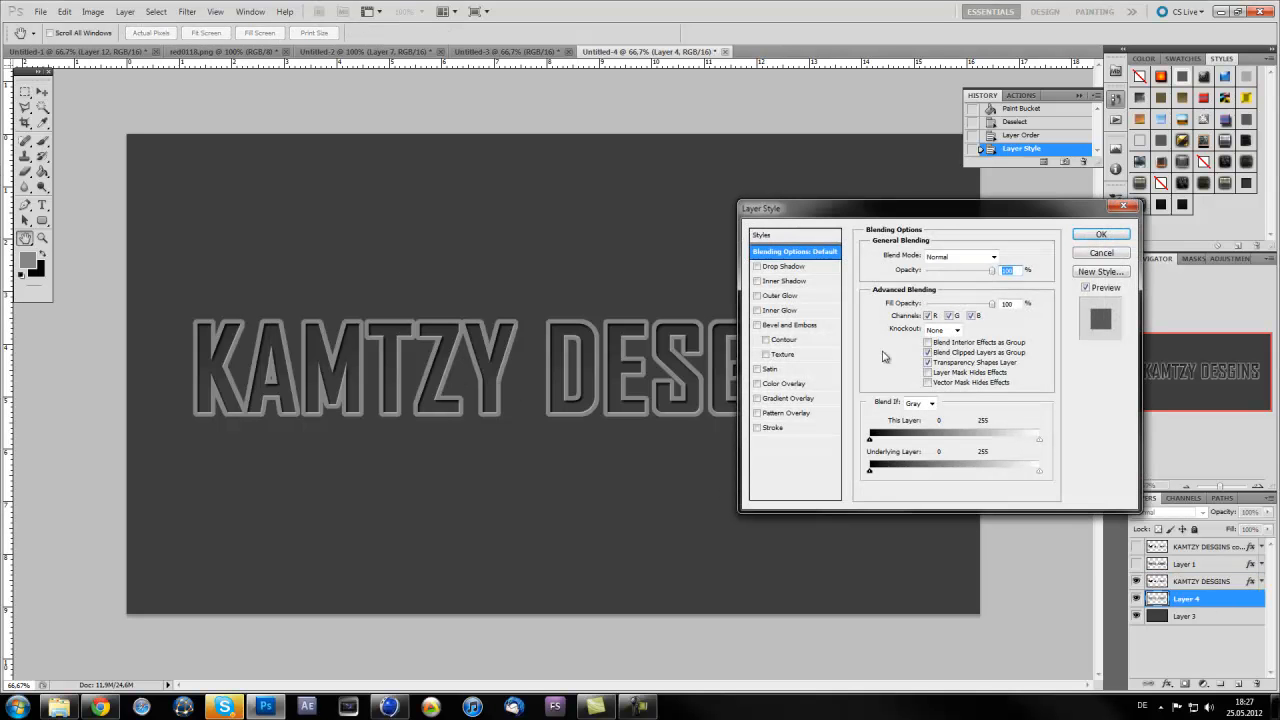
pyautogui.click(772, 428)
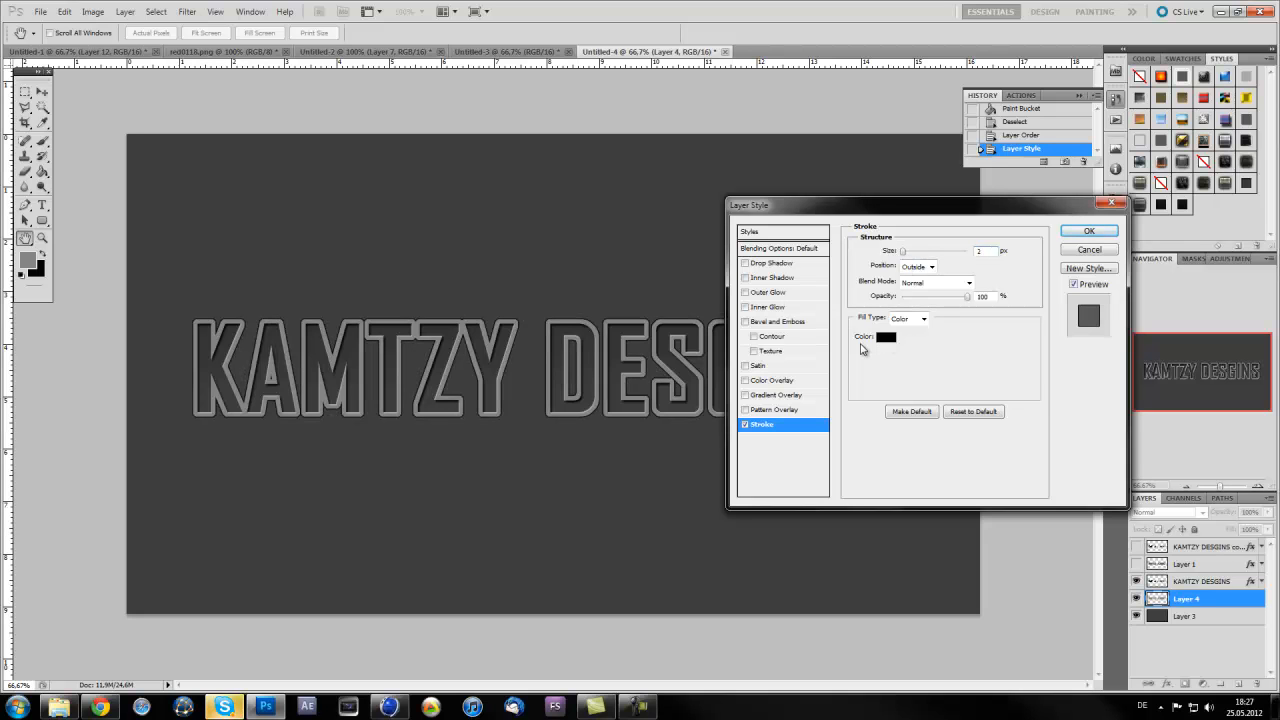
pyautogui.moveTo(812, 396)
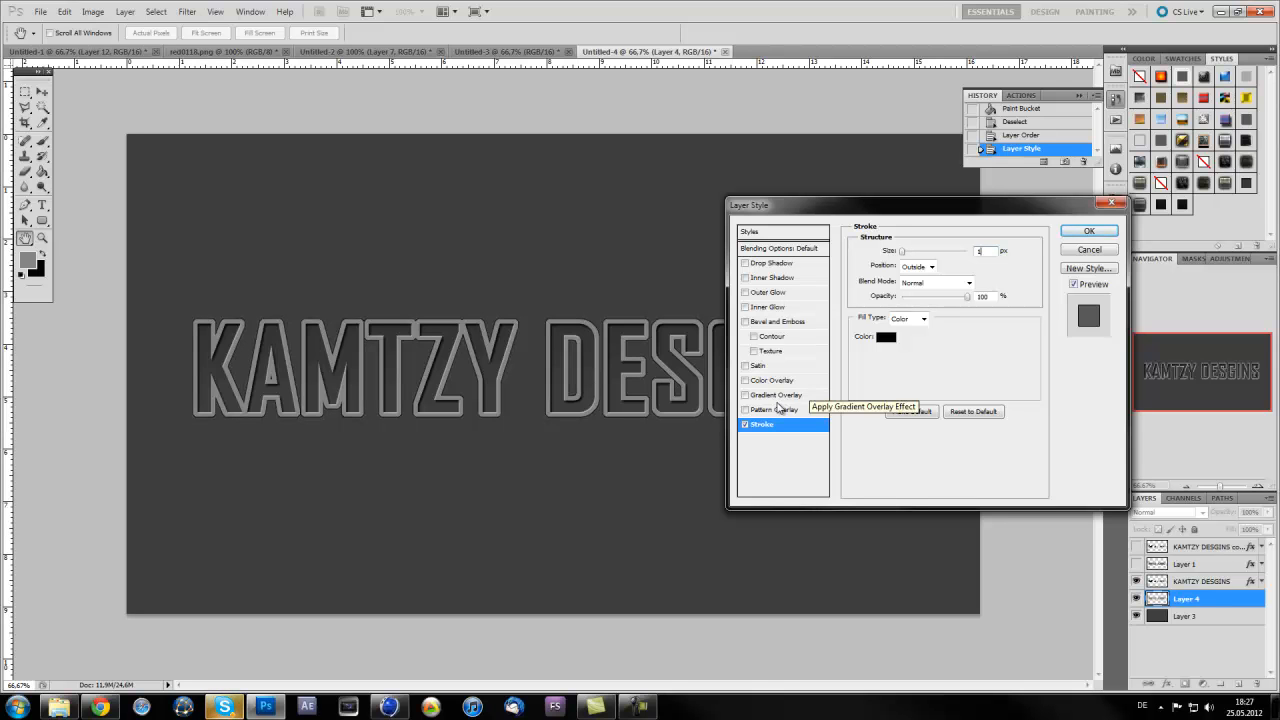
pyautogui.moveTo(776, 268)
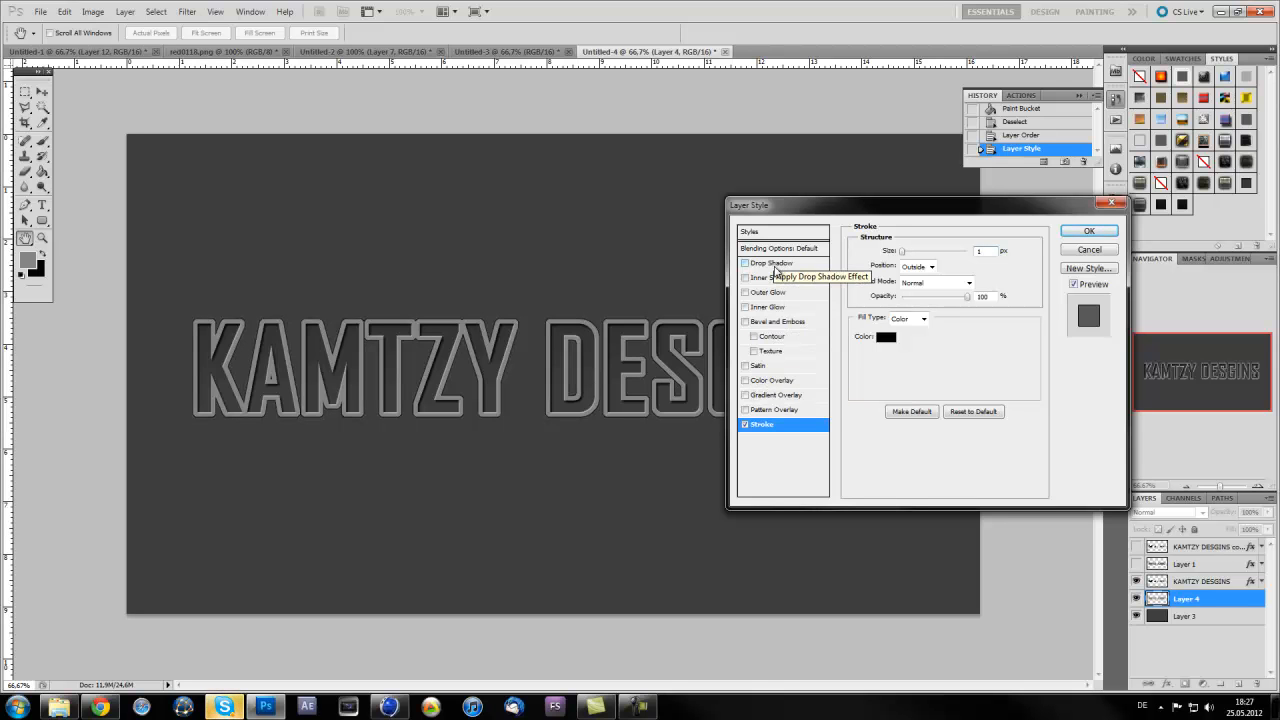
pyautogui.click(744, 264)
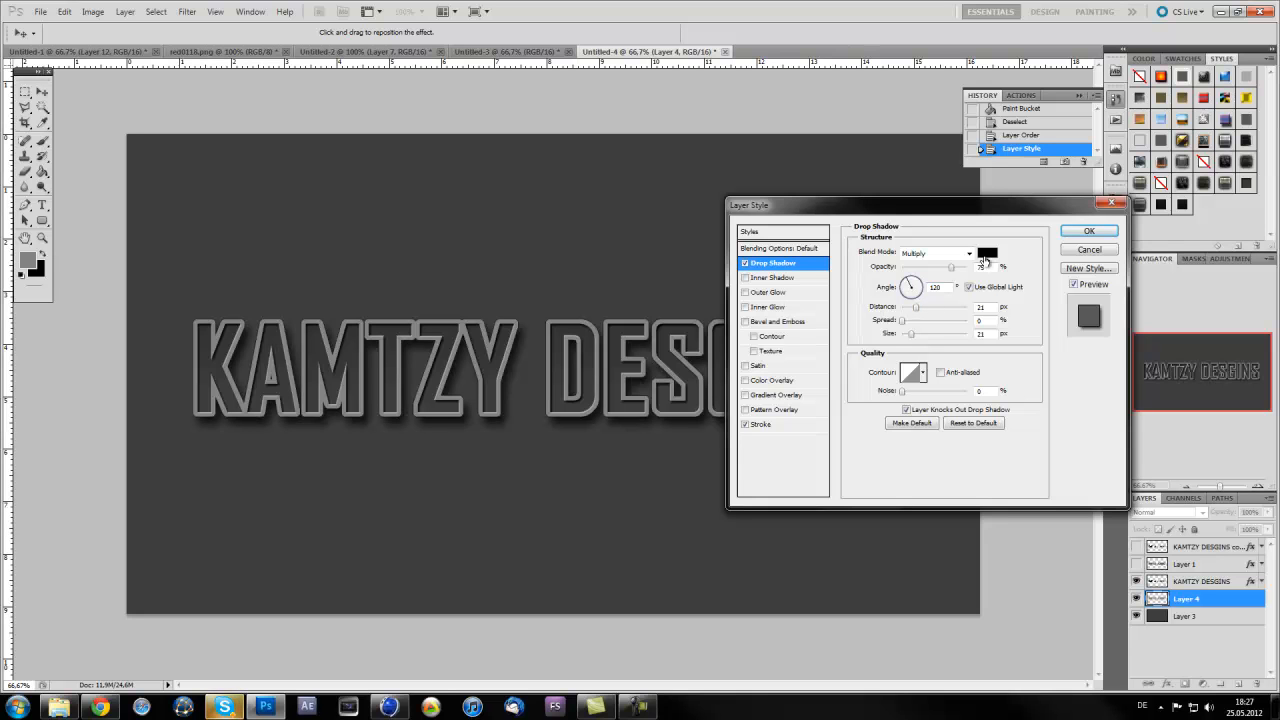
pyautogui.tripleClick(980, 268)
pyautogui.write('100')
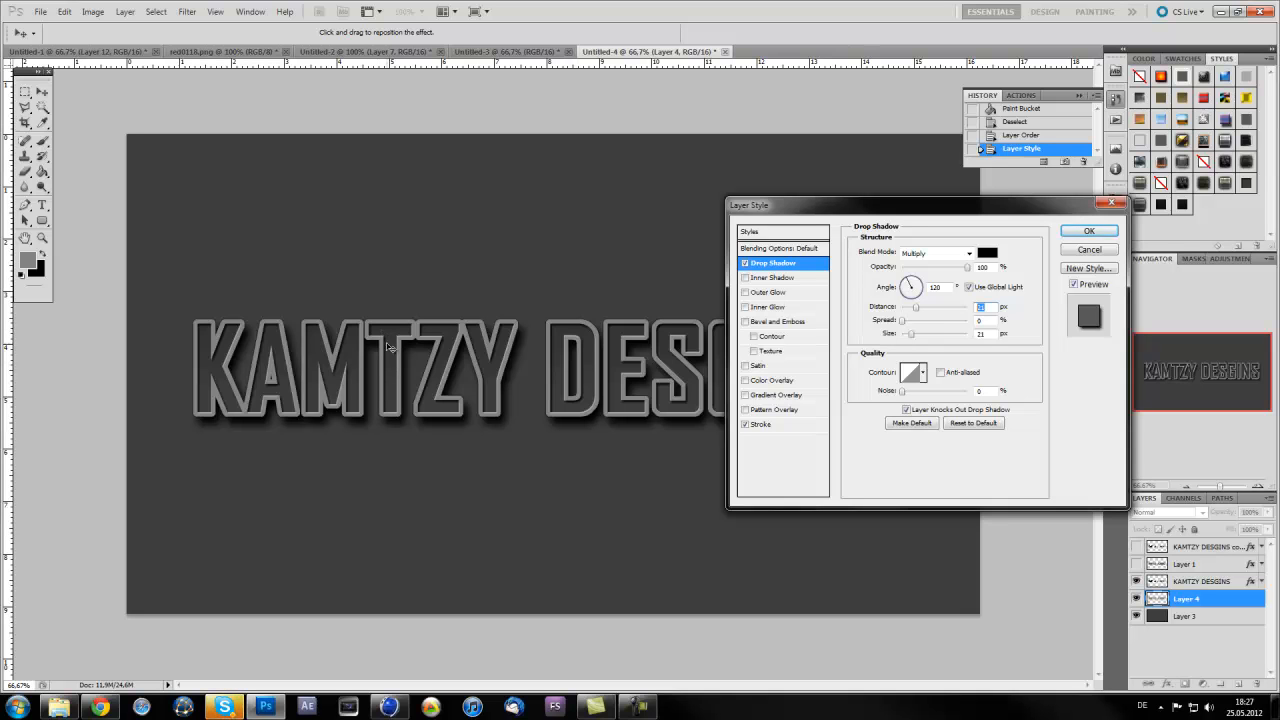
pyautogui.moveTo(652, 422)
pyautogui.write('5')
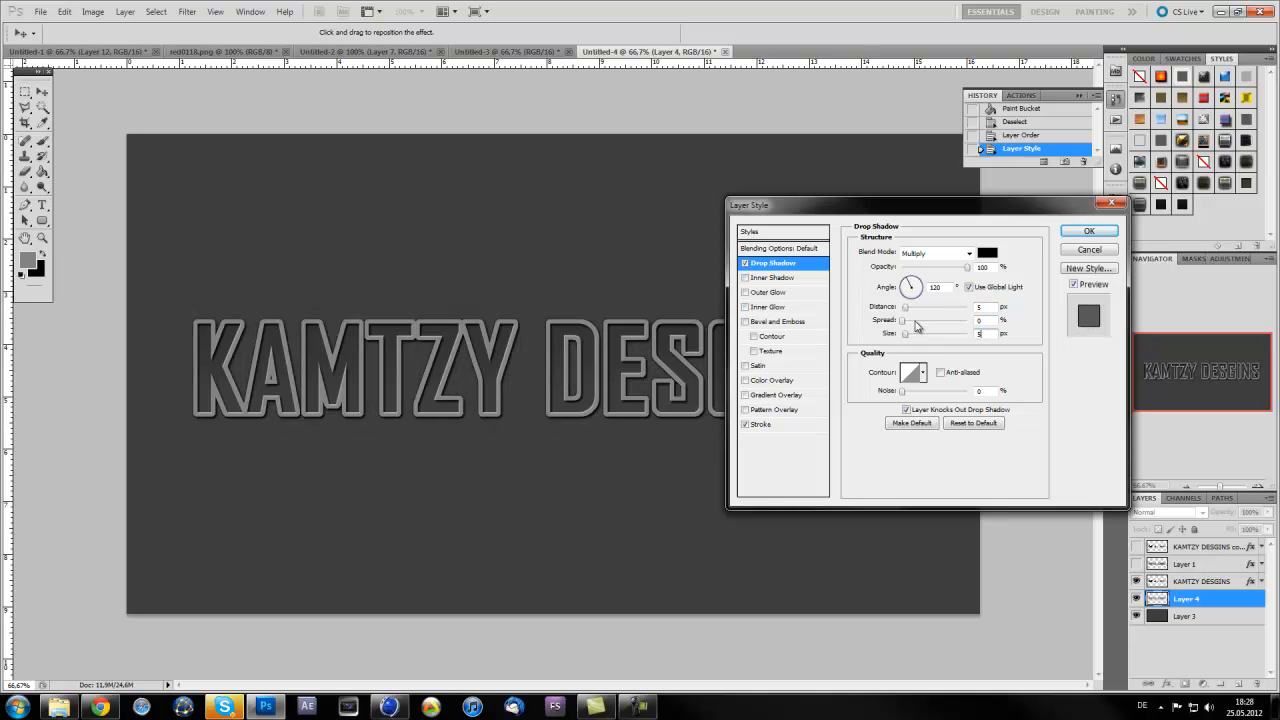
pyautogui.click(1088, 232)
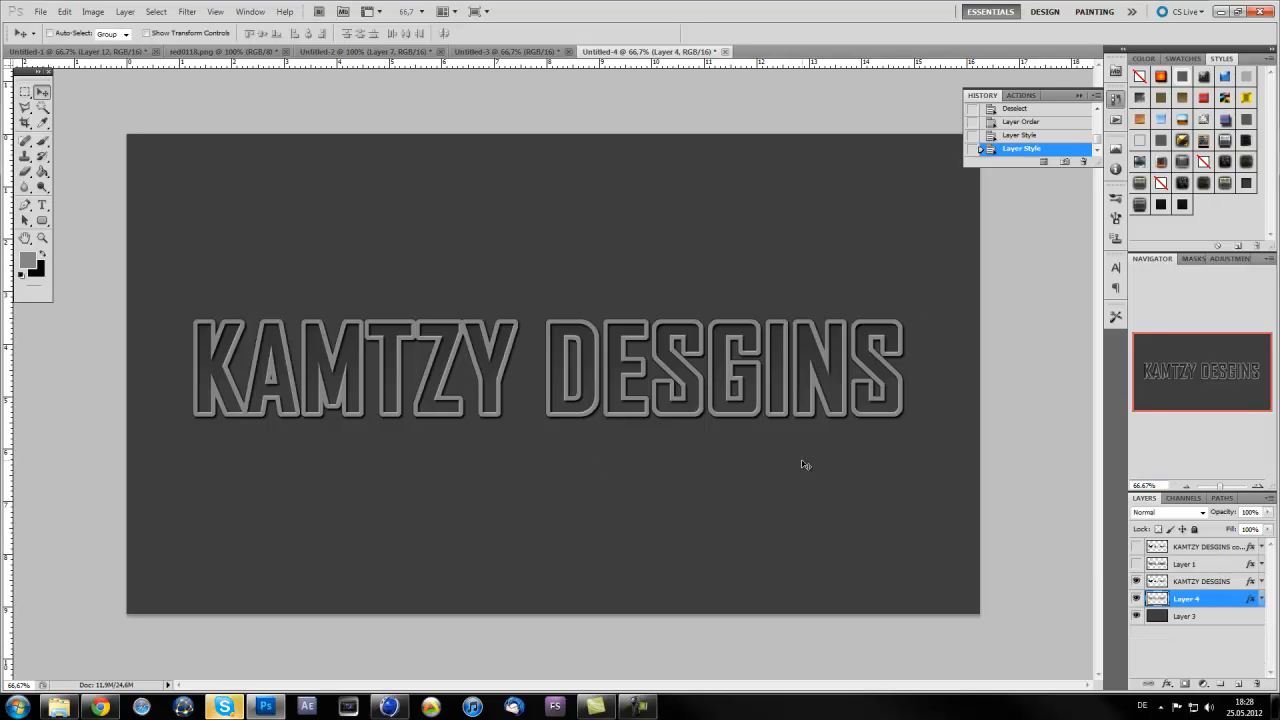
pyautogui.moveTo(630, 408)
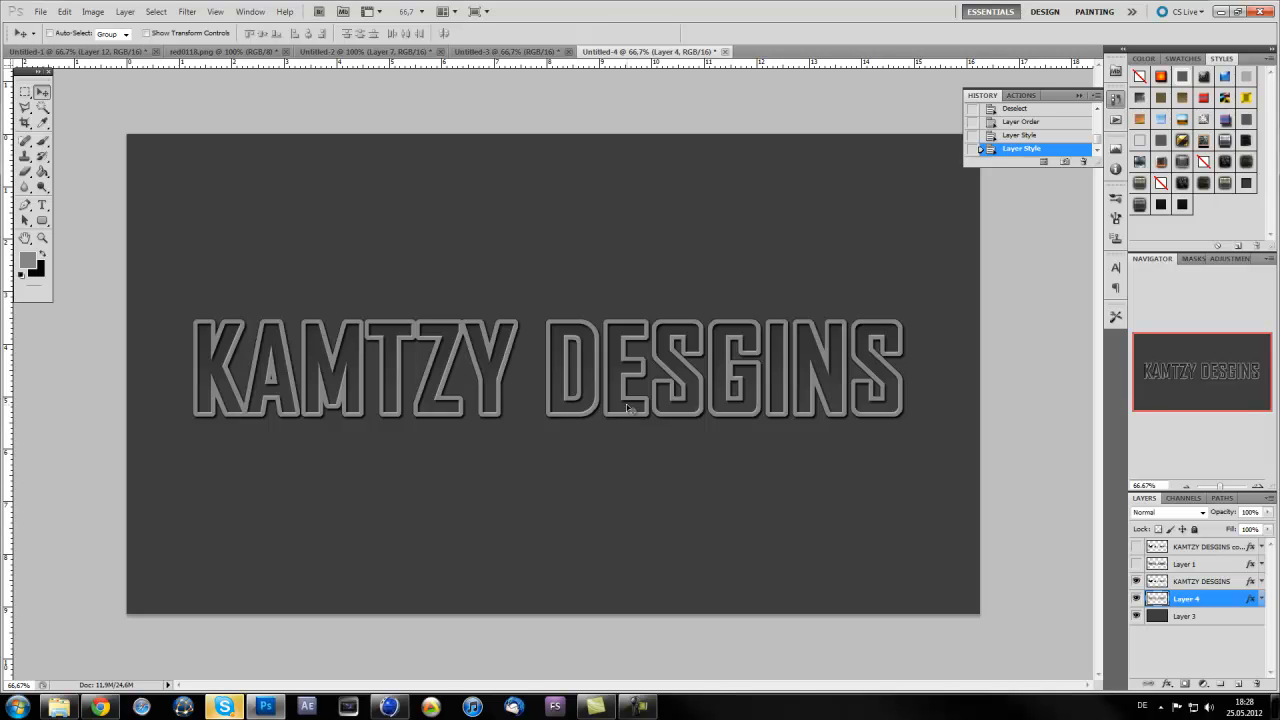
pyautogui.moveTo(608, 432)
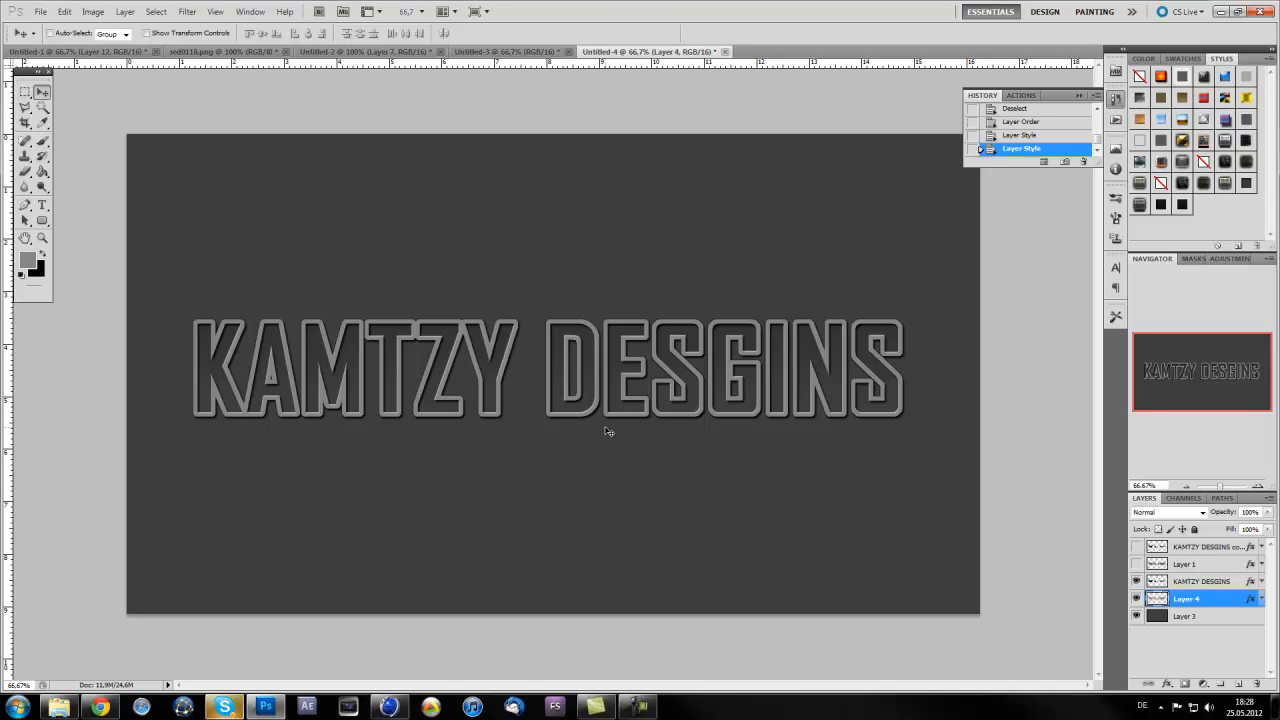
pyautogui.moveTo(470, 392)
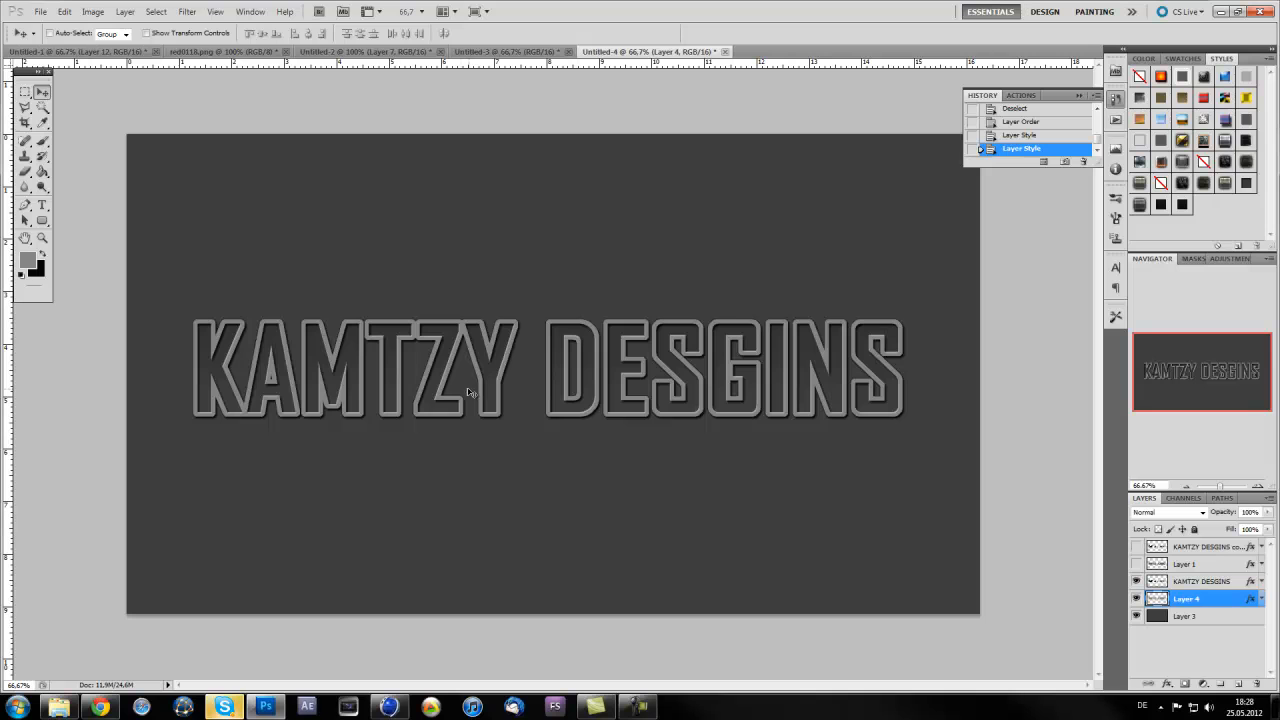
pyautogui.moveTo(312, 476)
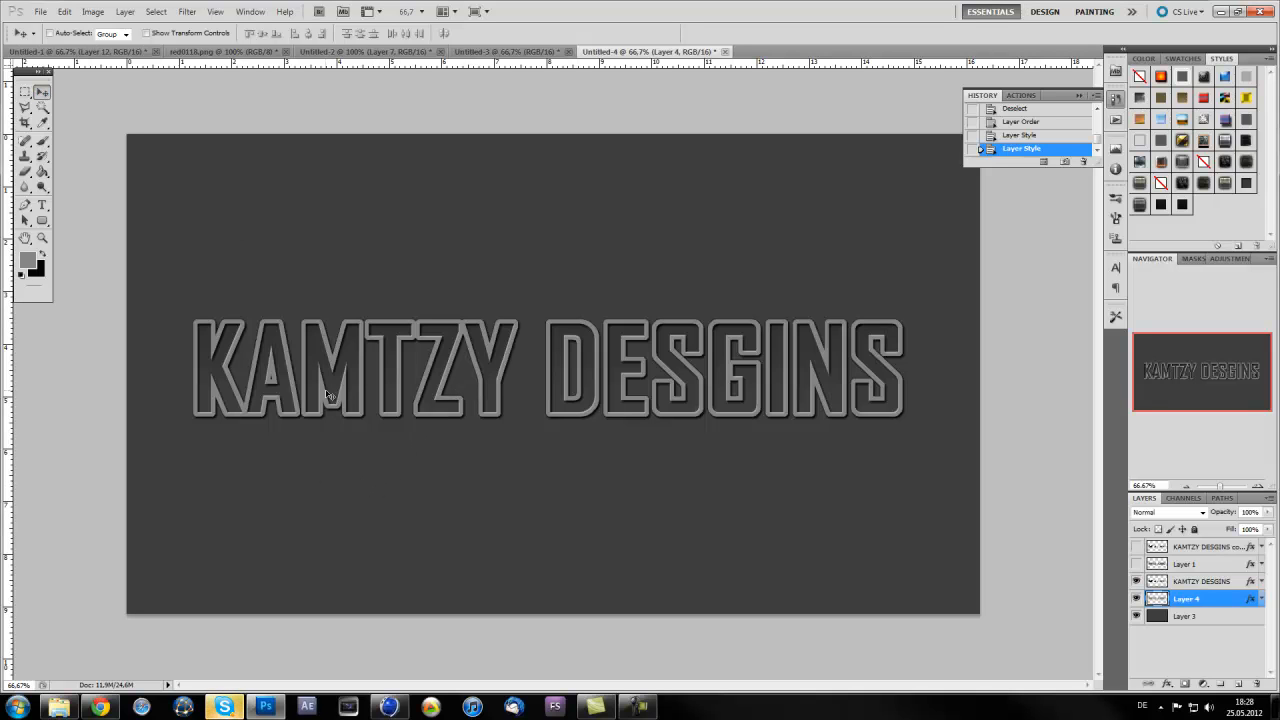
pyautogui.moveTo(420, 452)
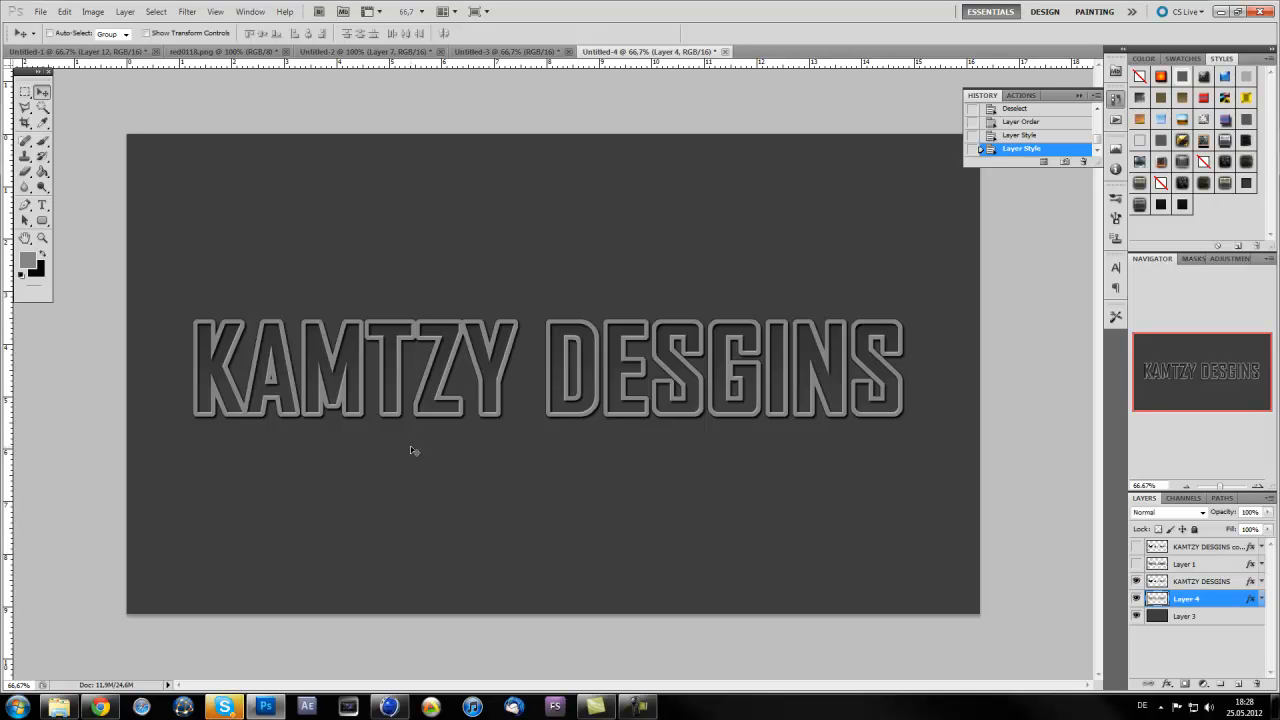
pyautogui.moveTo(410, 408)
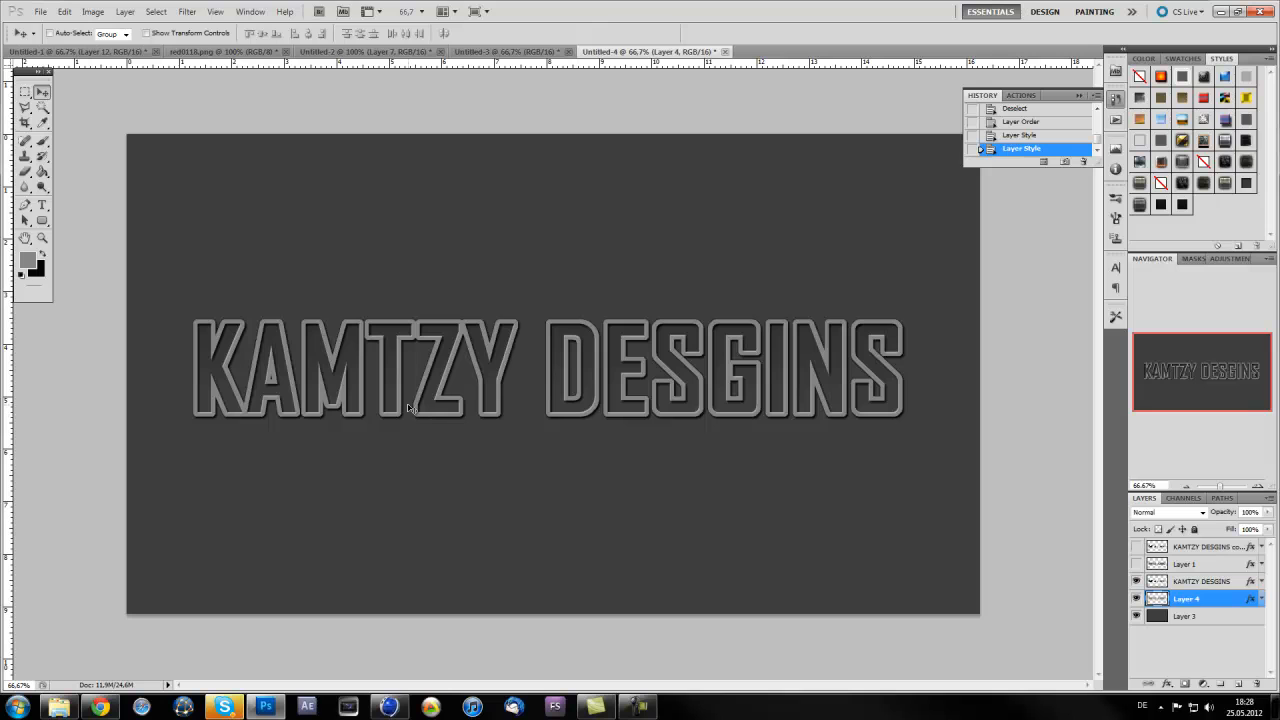
pyautogui.moveTo(508, 448)
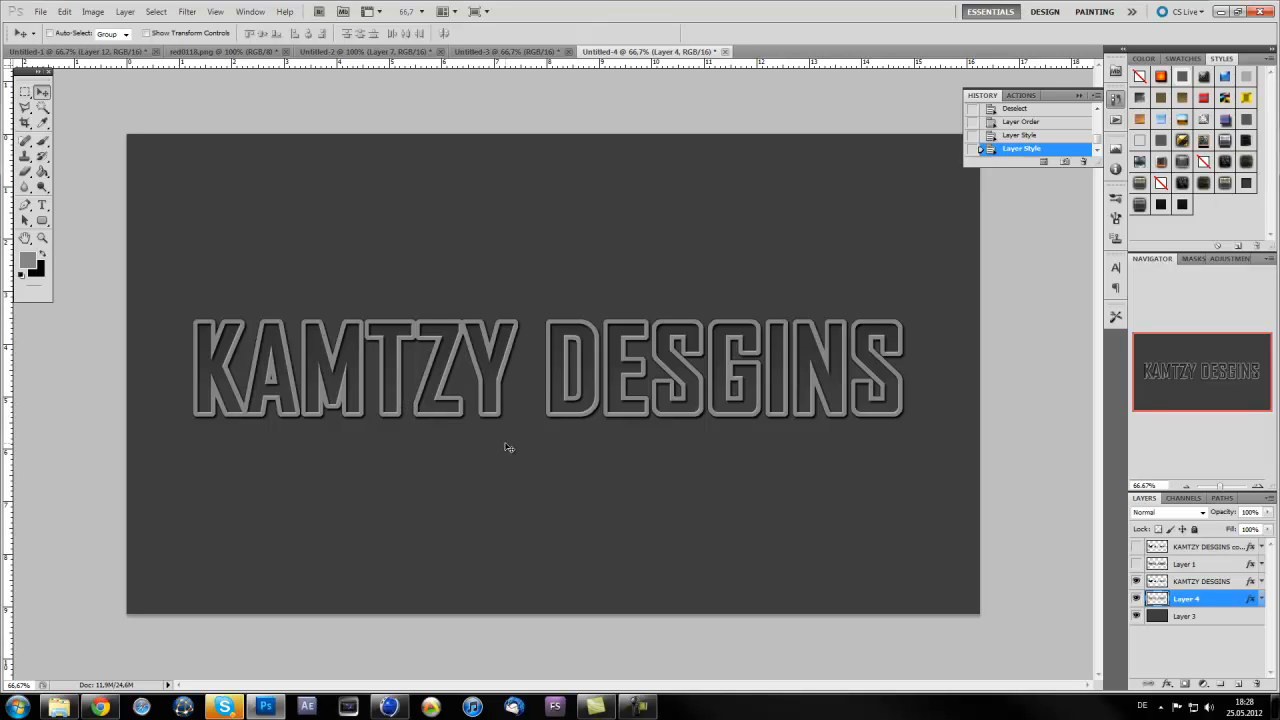
pyautogui.moveTo(500, 412)
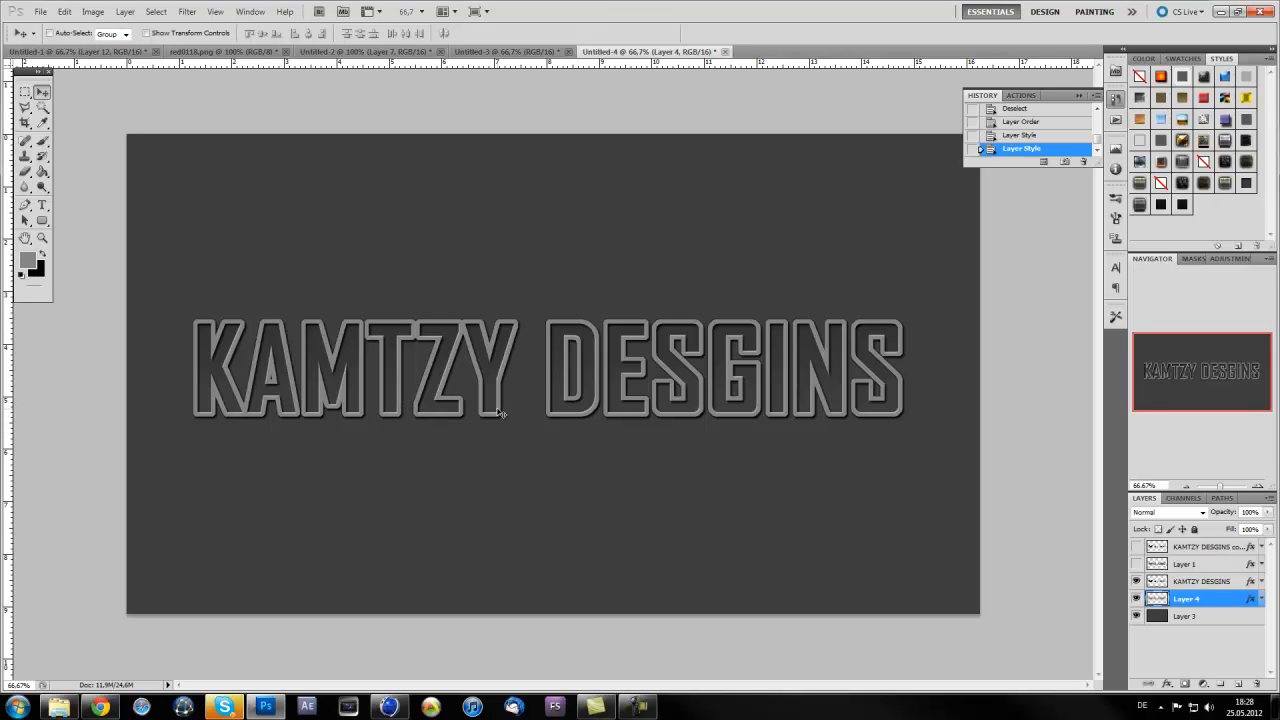